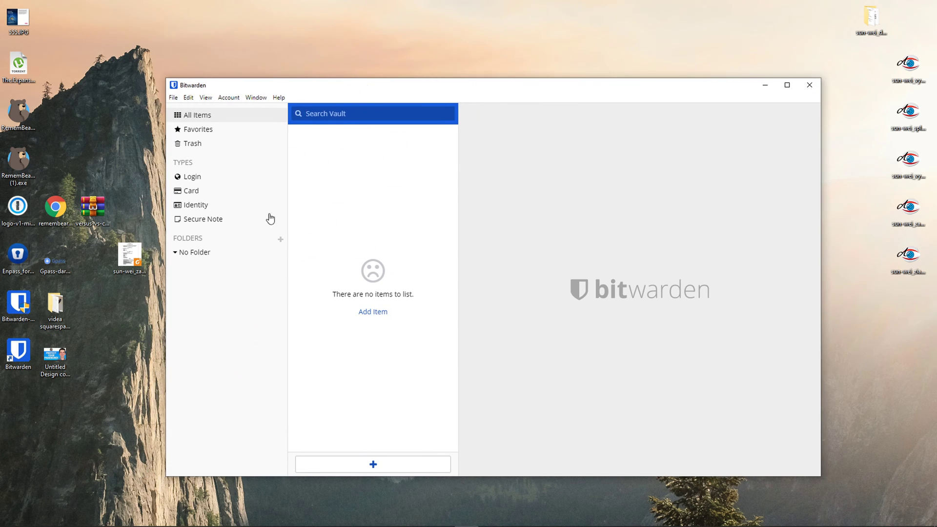
mouse_move(154, 100)
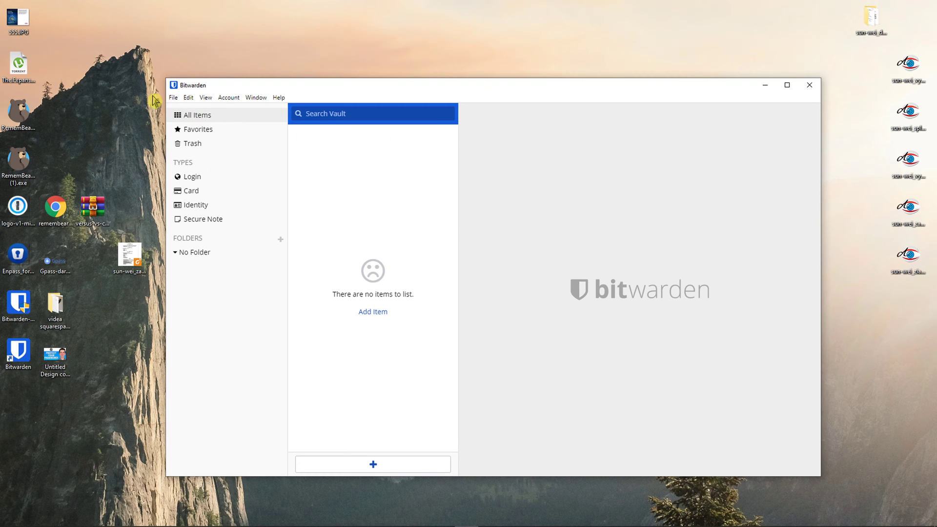
Switch Bitwarden to the Dark theme in File > Settings.
left_click(173, 97)
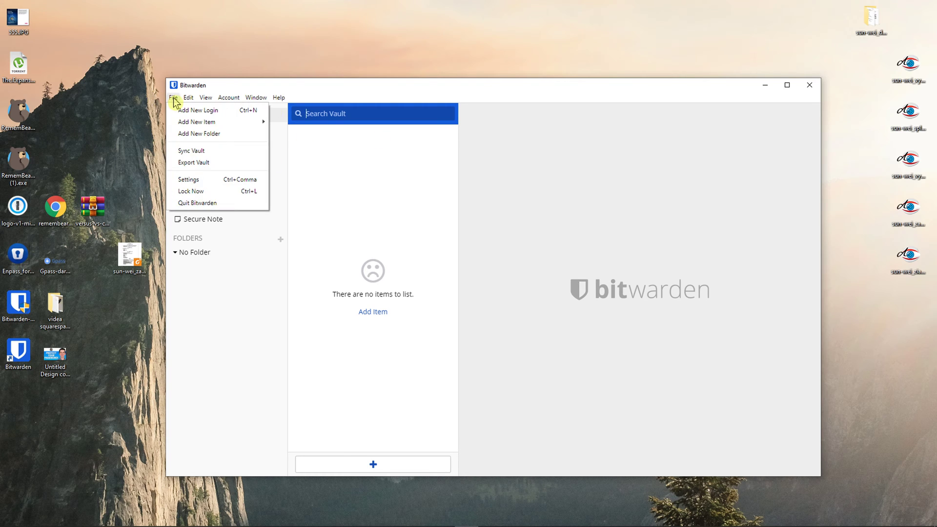
left_click(188, 179)
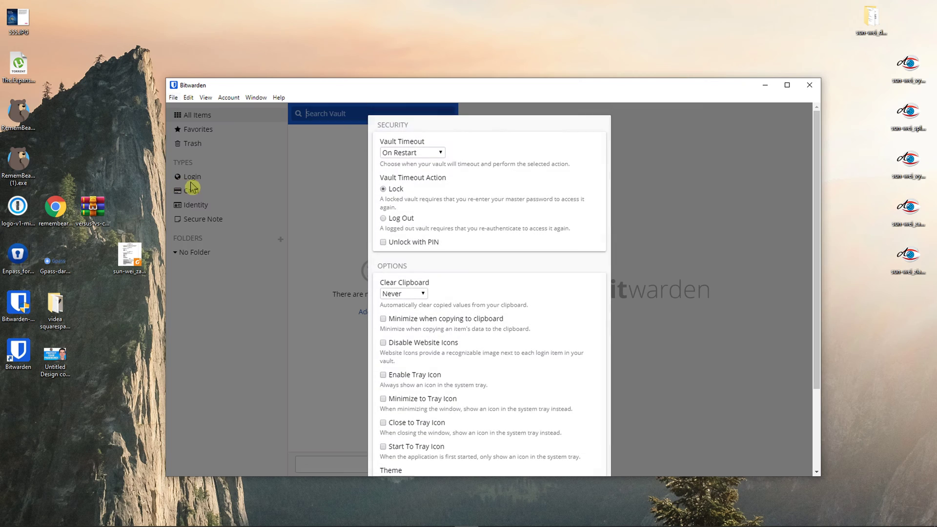
scroll("down", 3)
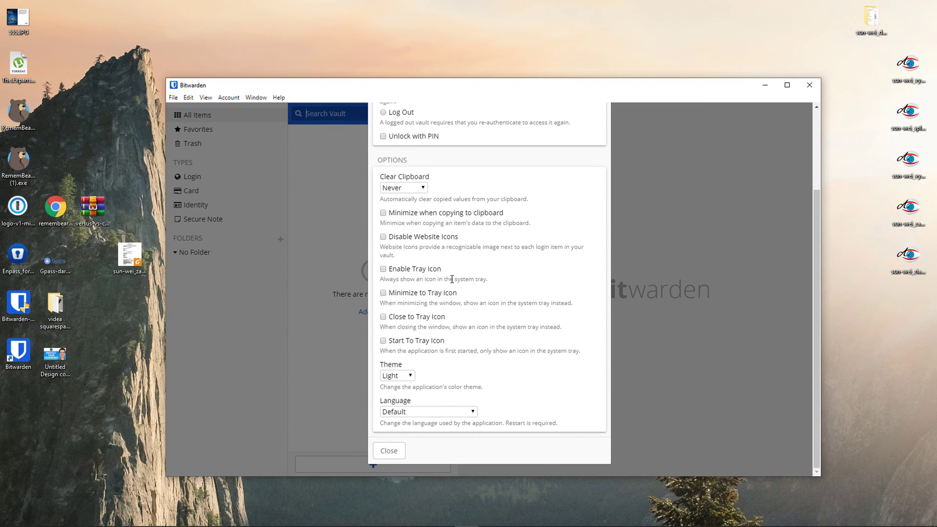
left_click(396, 375)
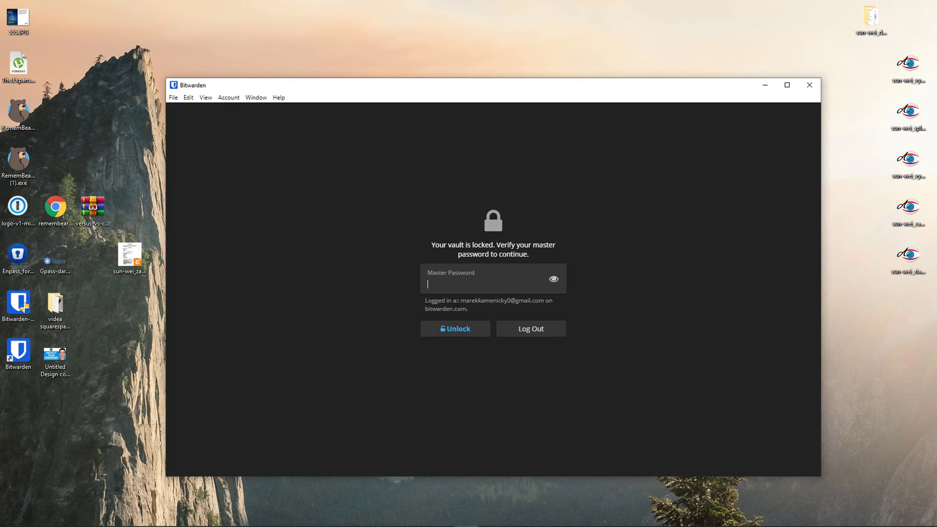
Unlock the vault with the master password, then browse Trash and the Secure Note type.
left_click(455, 329)
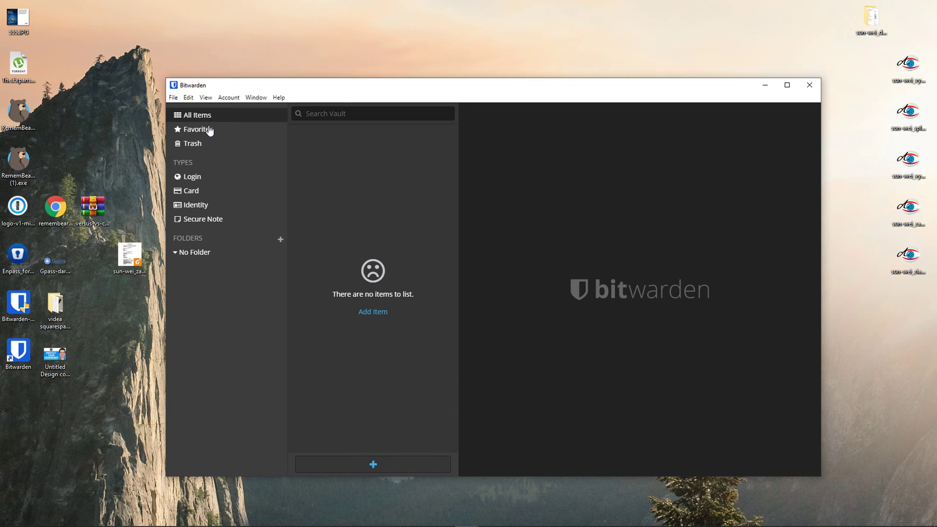
left_click(193, 143)
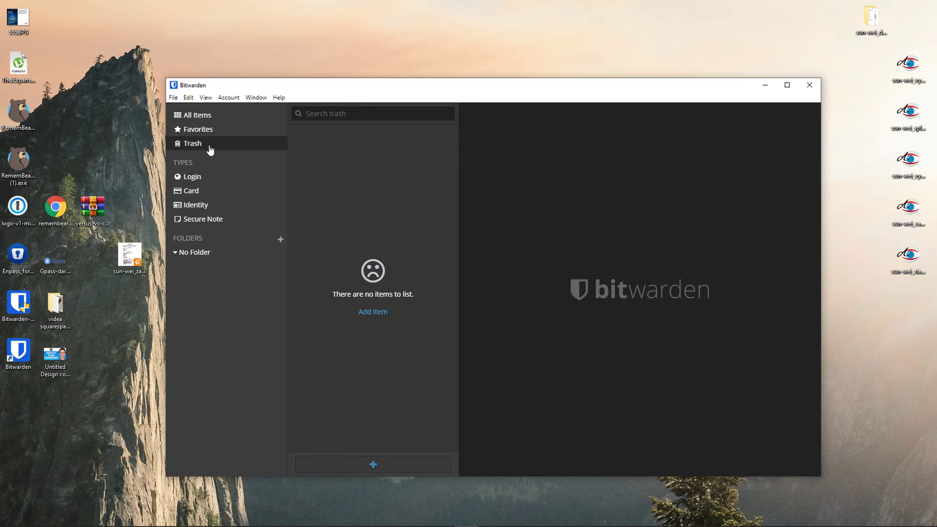
mouse_move(206, 180)
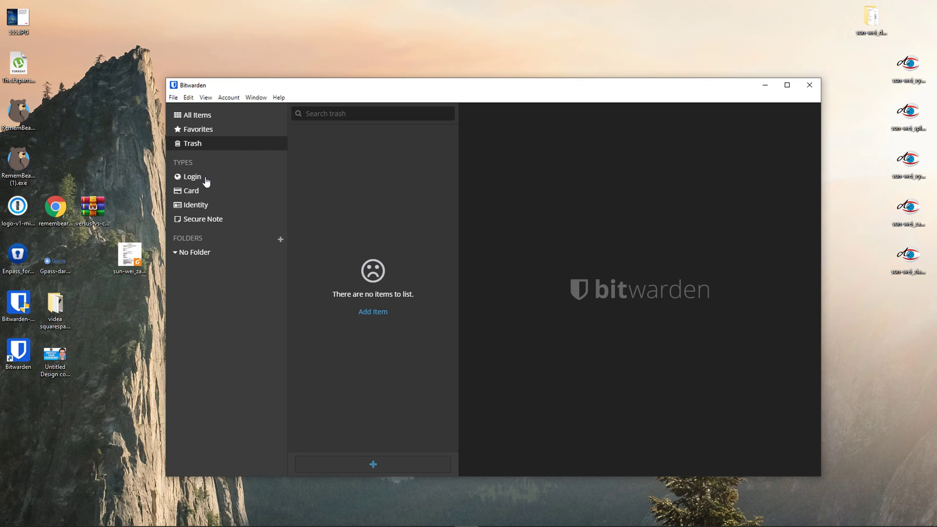
left_click(192, 191)
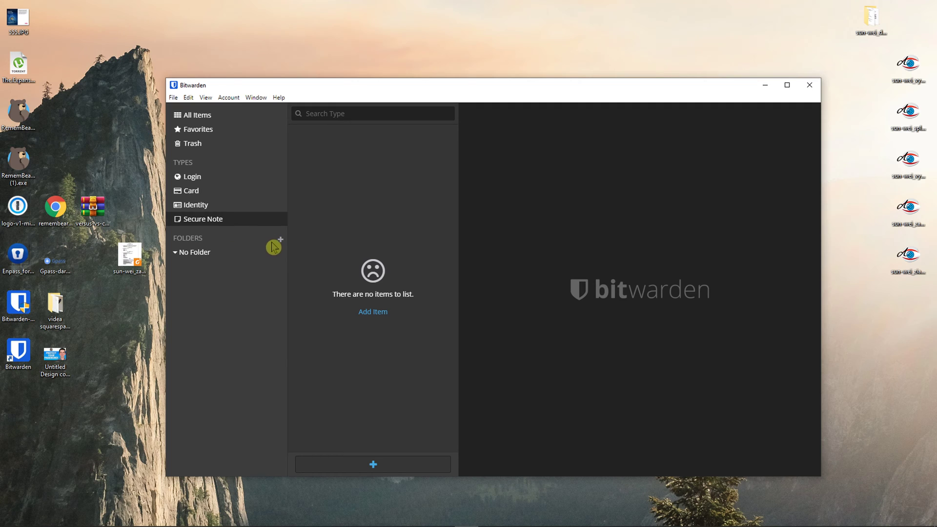
Add and save a vault folder named 'Passwords'.
left_click(280, 239)
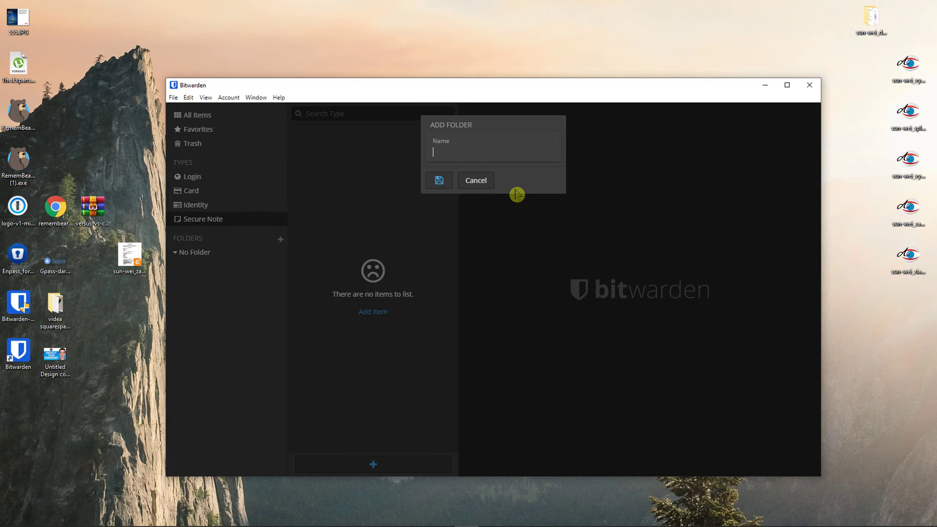
type("Password")
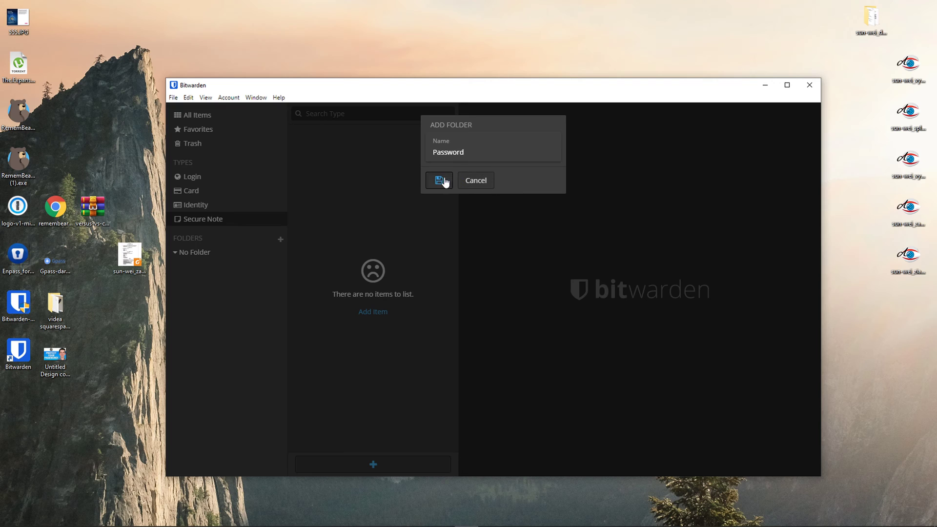
left_click(439, 180)
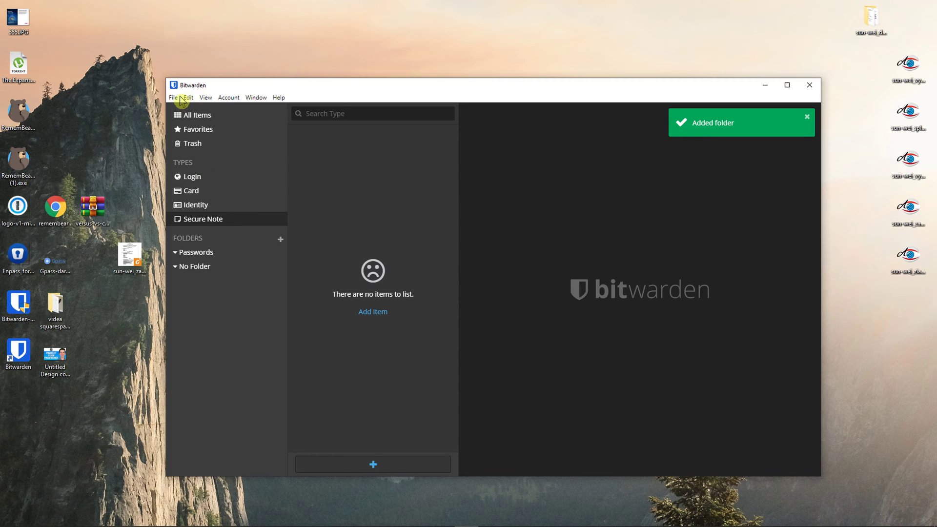
Open the File menu listing the vault and app commands.
left_click(173, 97)
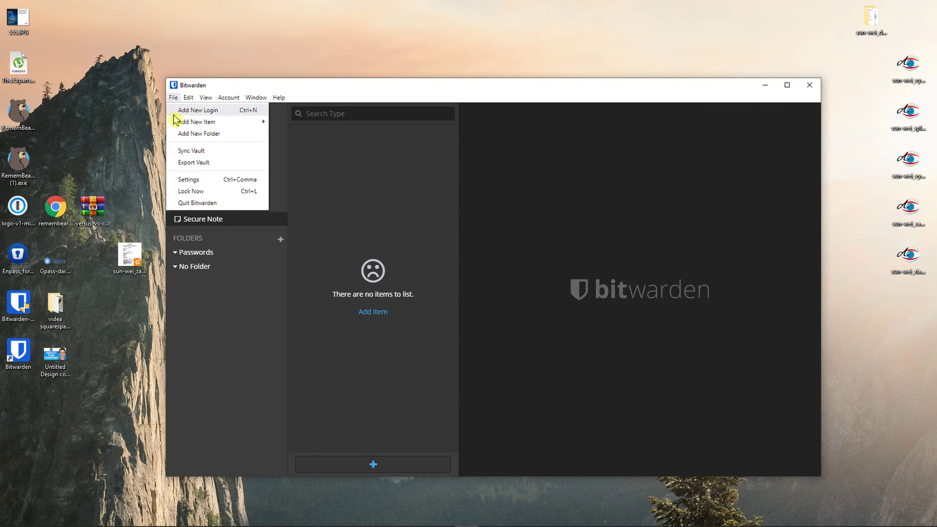
mouse_move(196, 121)
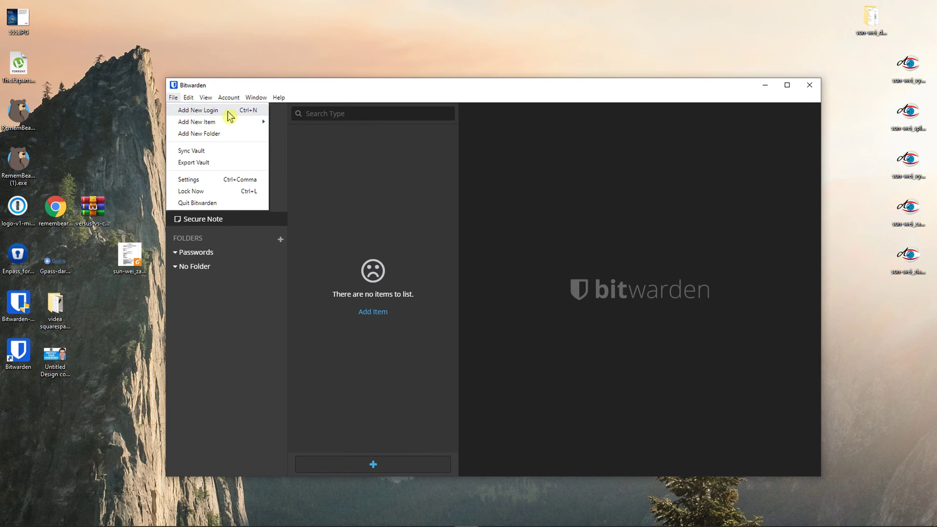
mouse_move(211, 162)
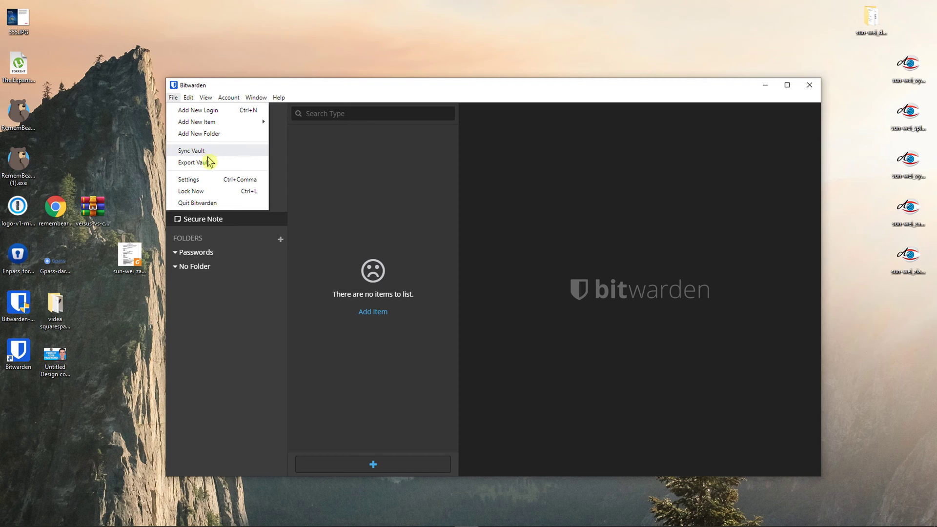
mouse_move(202, 195)
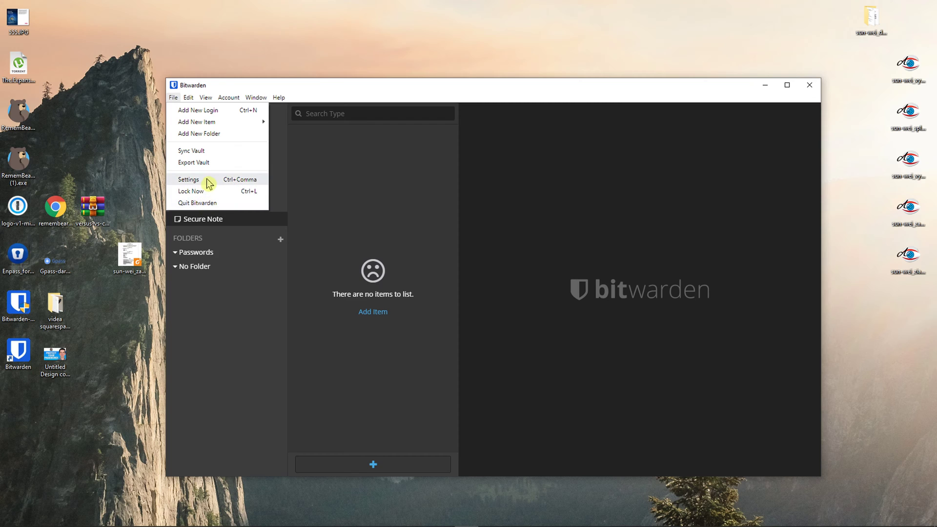
left_click(189, 179)
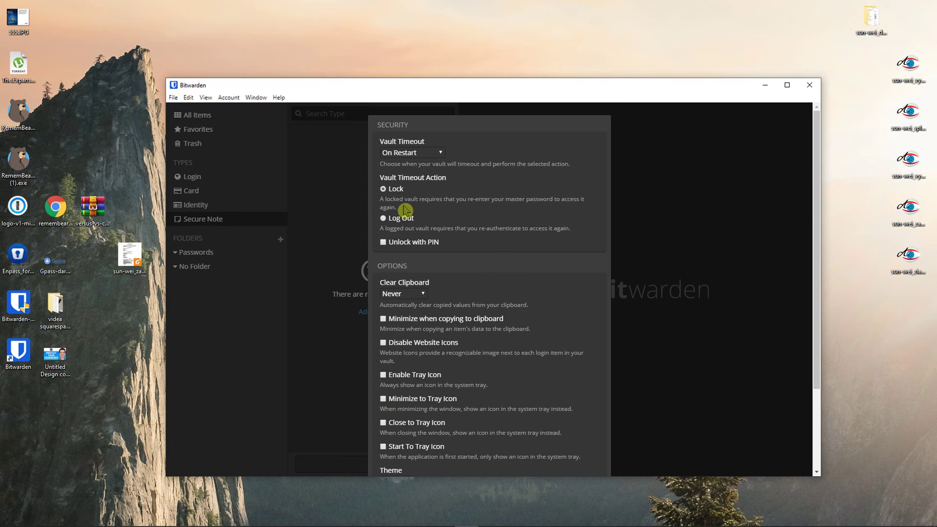
left_click(411, 152)
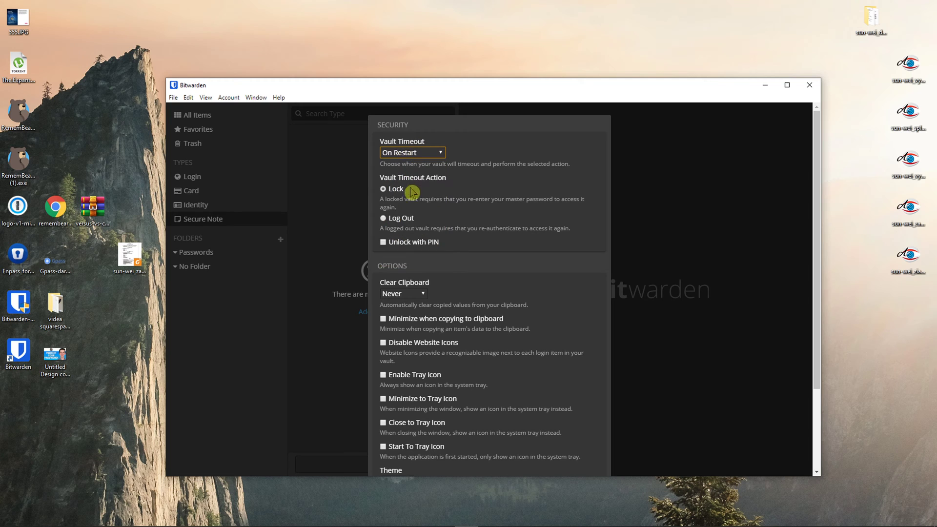
scroll("down", 3)
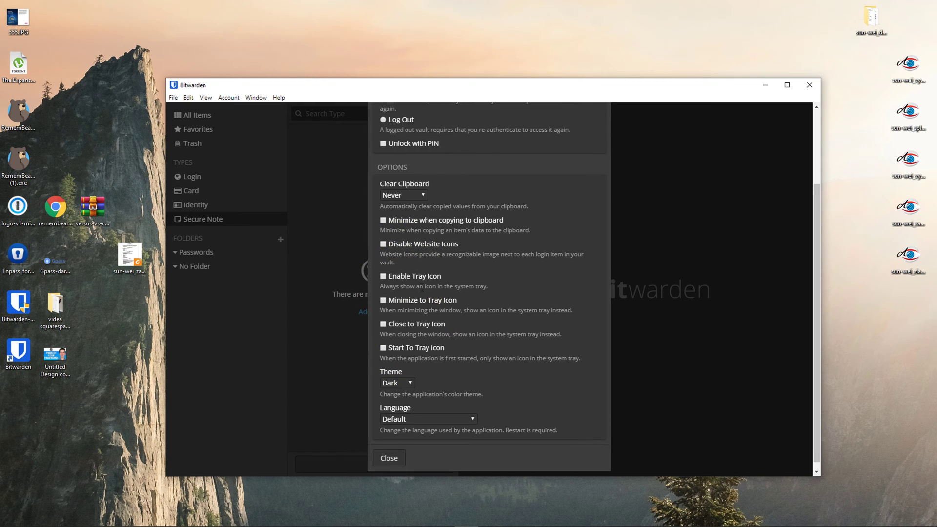
left_click(428, 418)
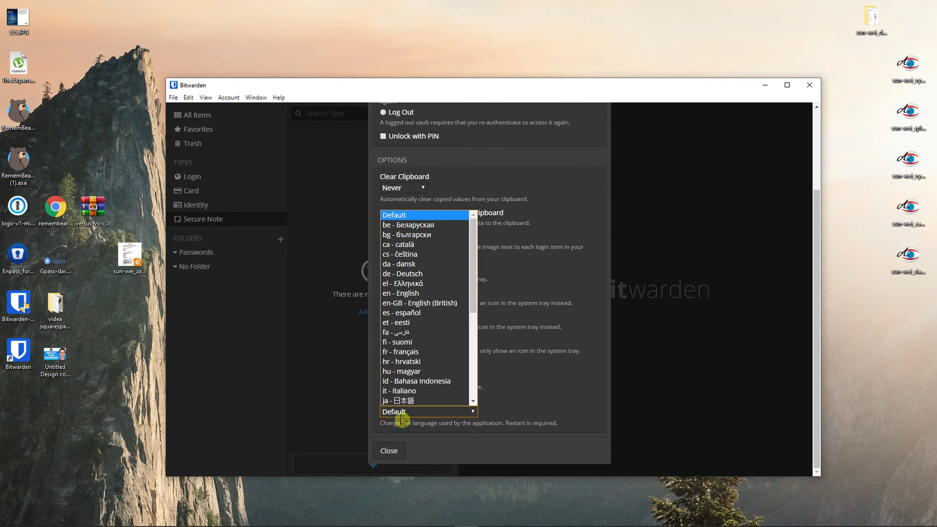
left_click(188, 97)
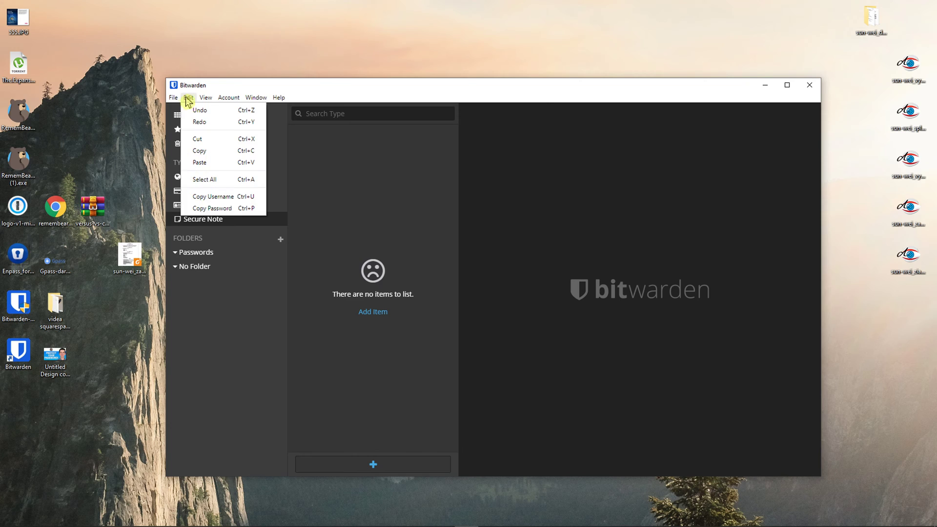
left_click(205, 97)
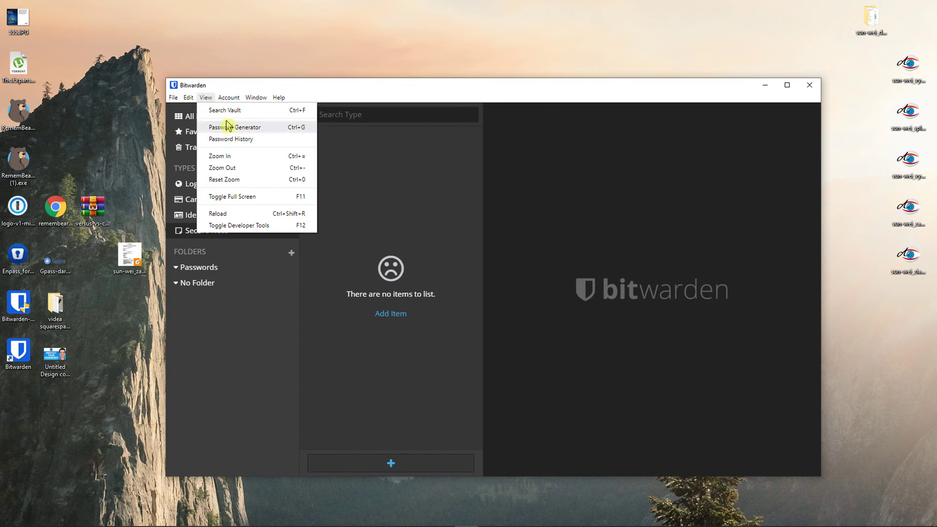
left_click(229, 97)
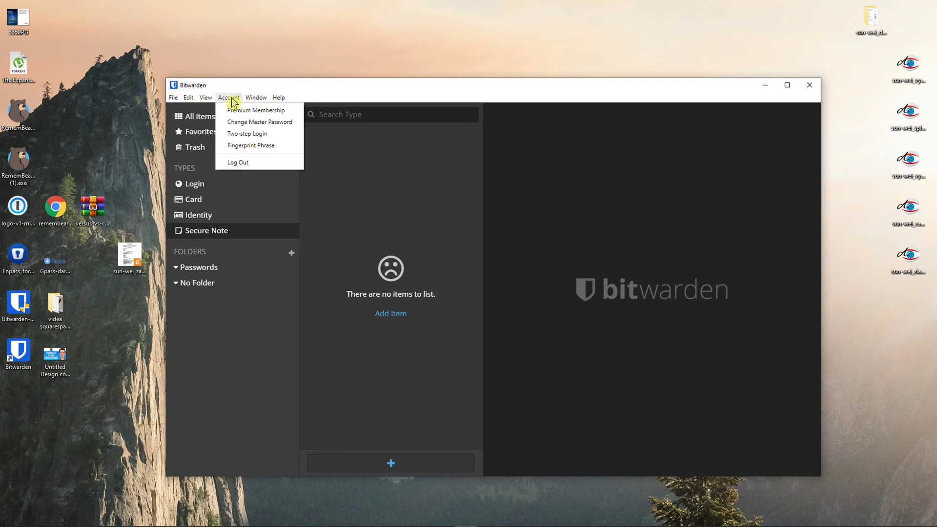
mouse_move(248, 128)
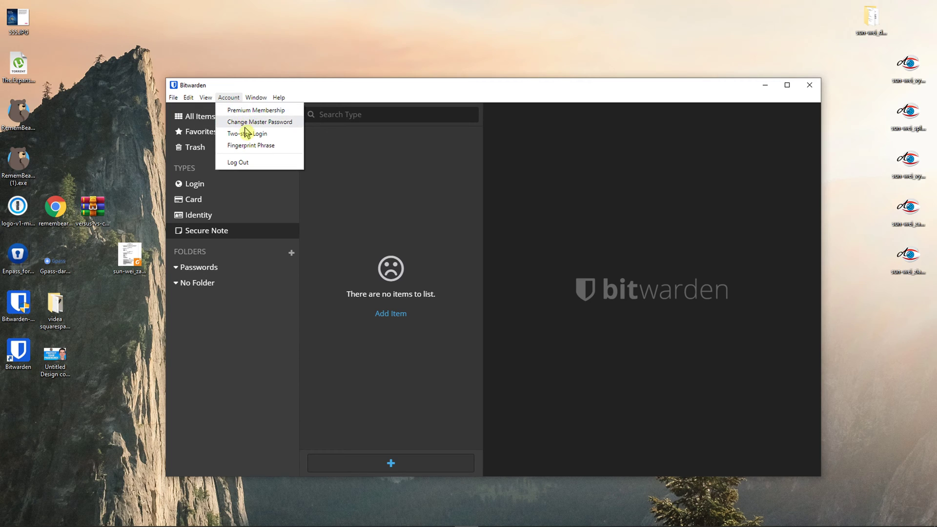
left_click(247, 133)
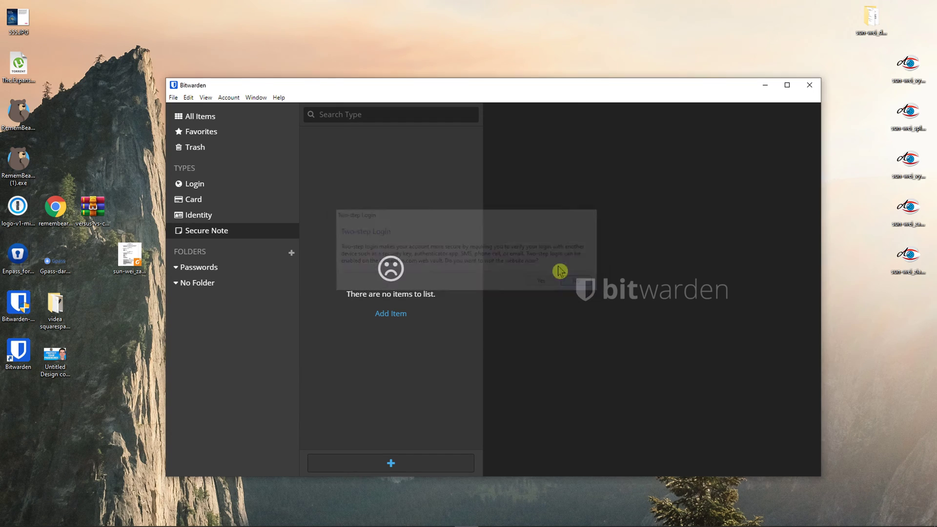
left_click(255, 97)
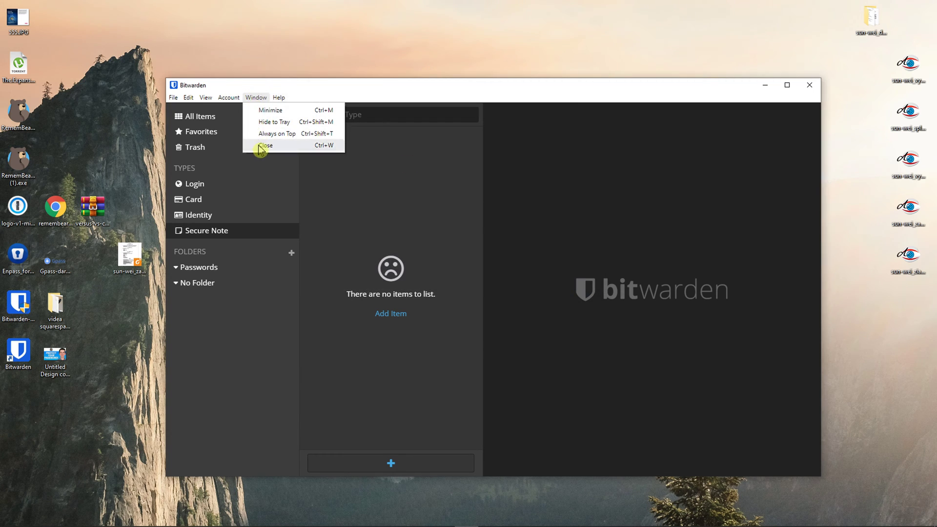
left_click(279, 97)
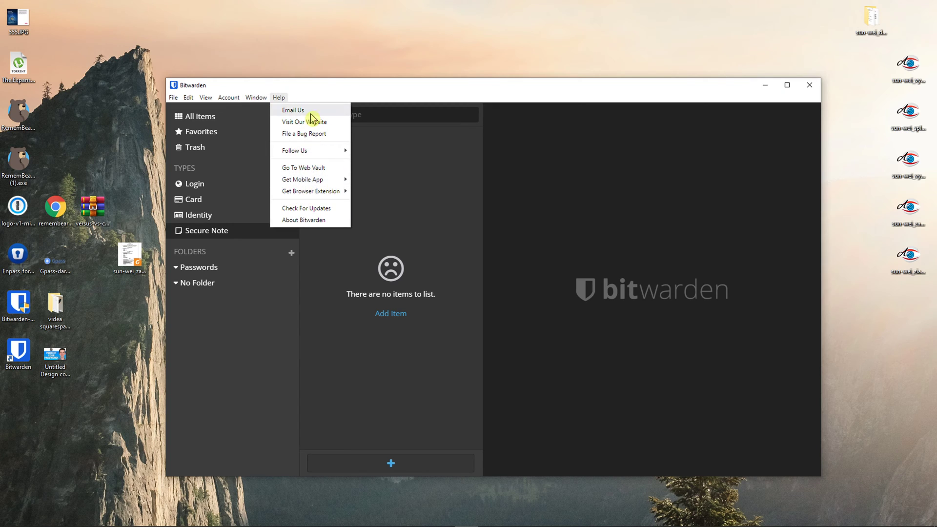
mouse_move(283, 124)
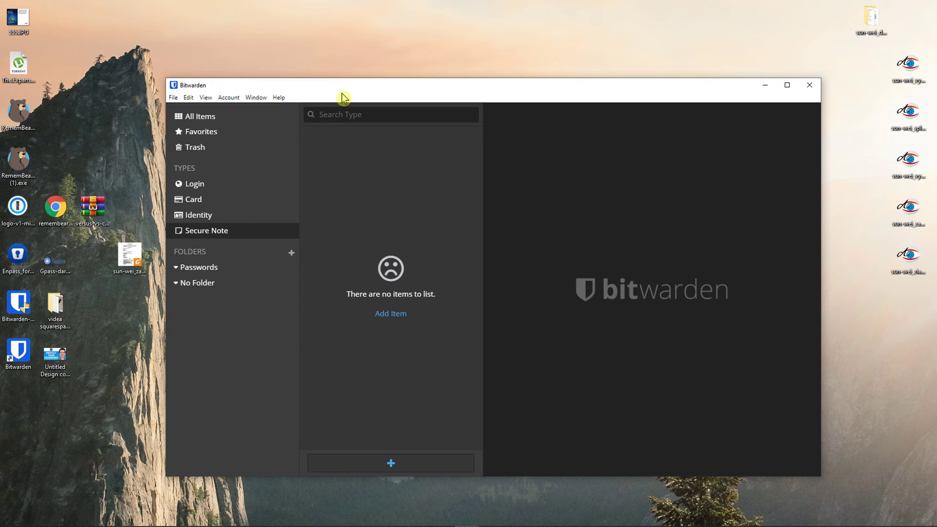
mouse_move(229, 188)
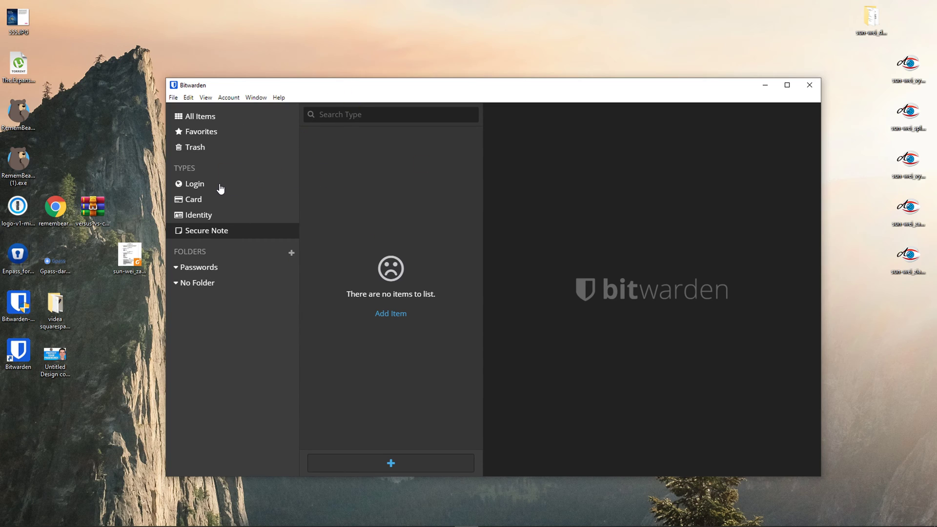
left_click(391, 463)
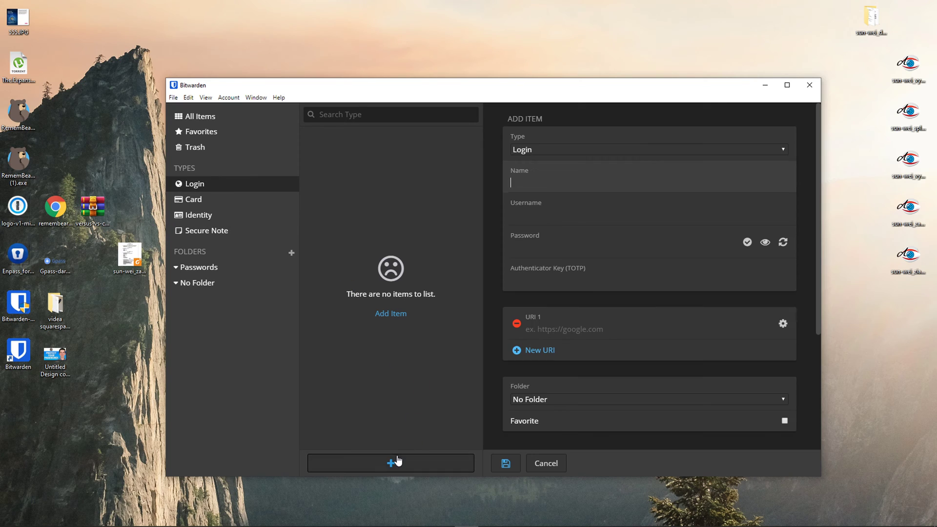
left_click(649, 150)
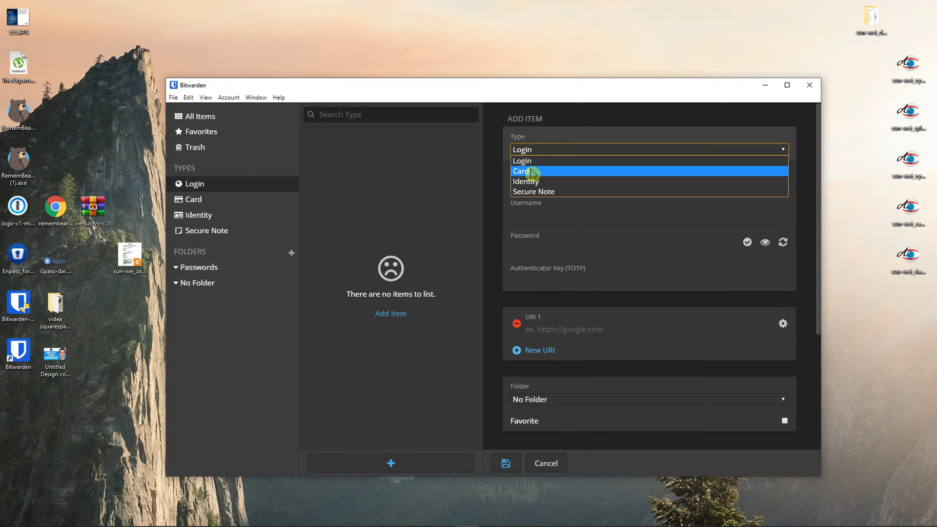
left_click(535, 181)
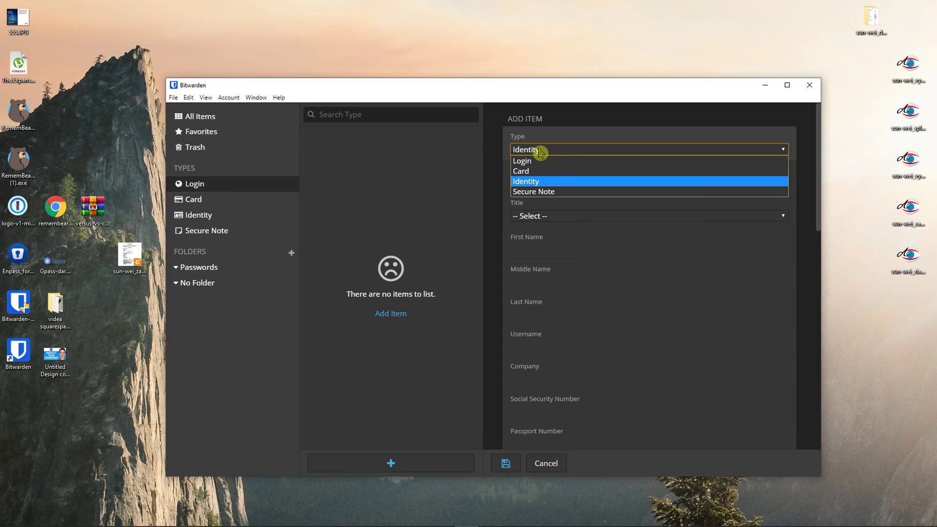
left_click(522, 160)
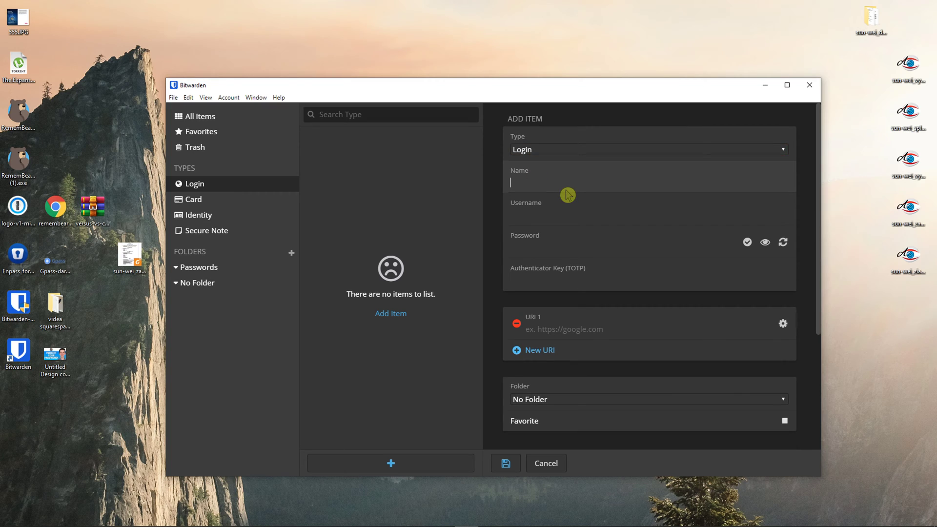
type("Faceboo")
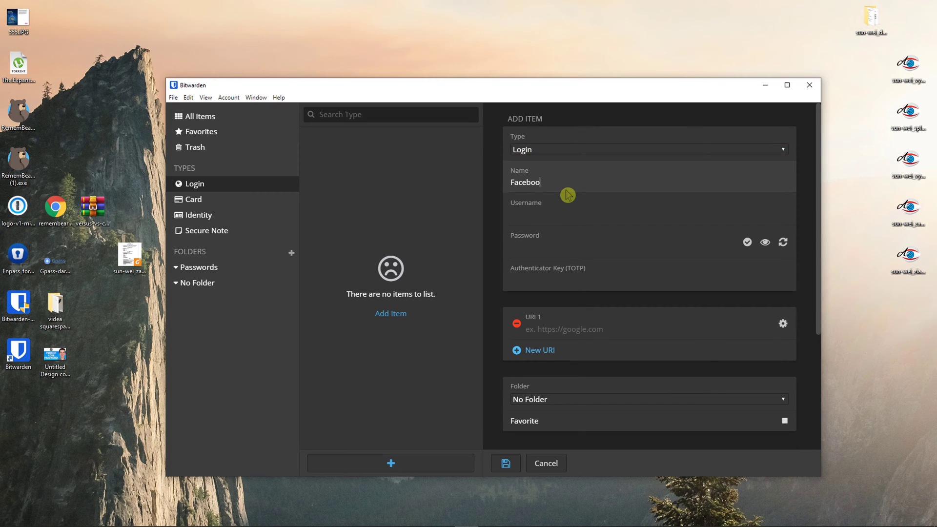
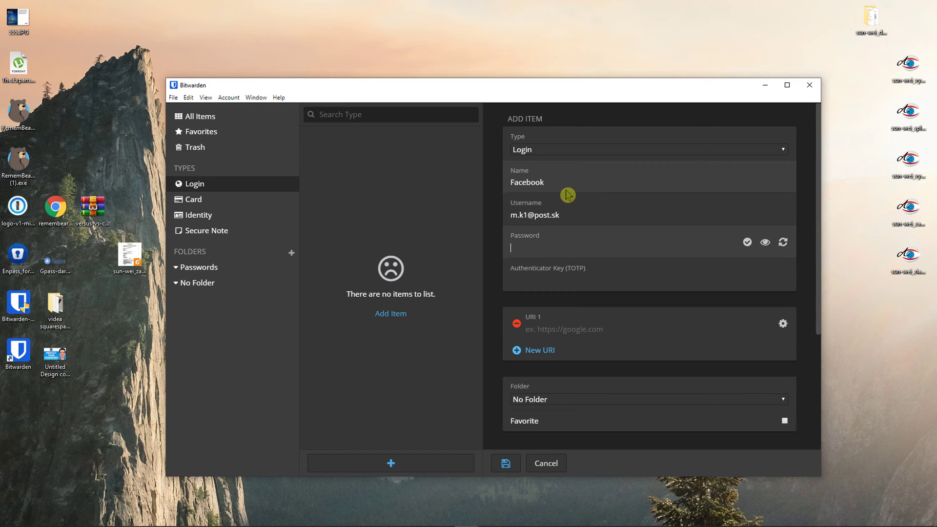
type("password")
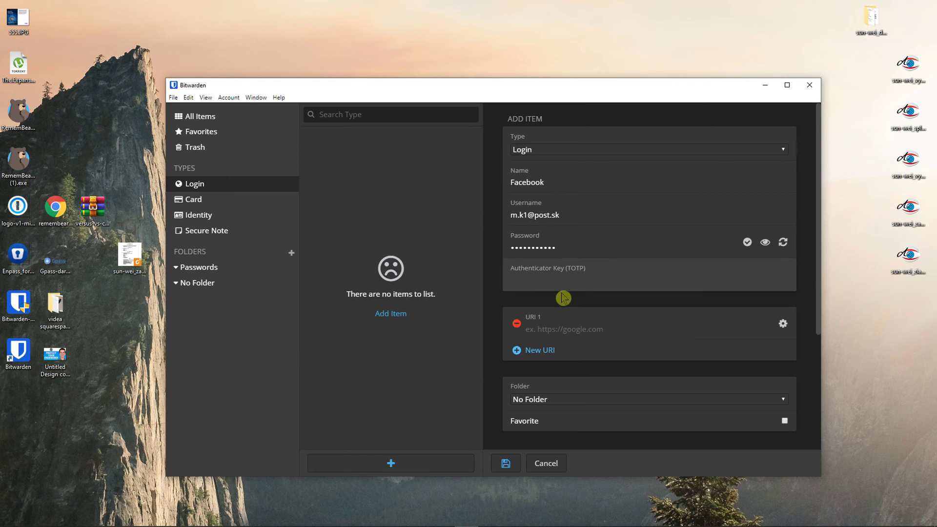
scroll("down", 3)
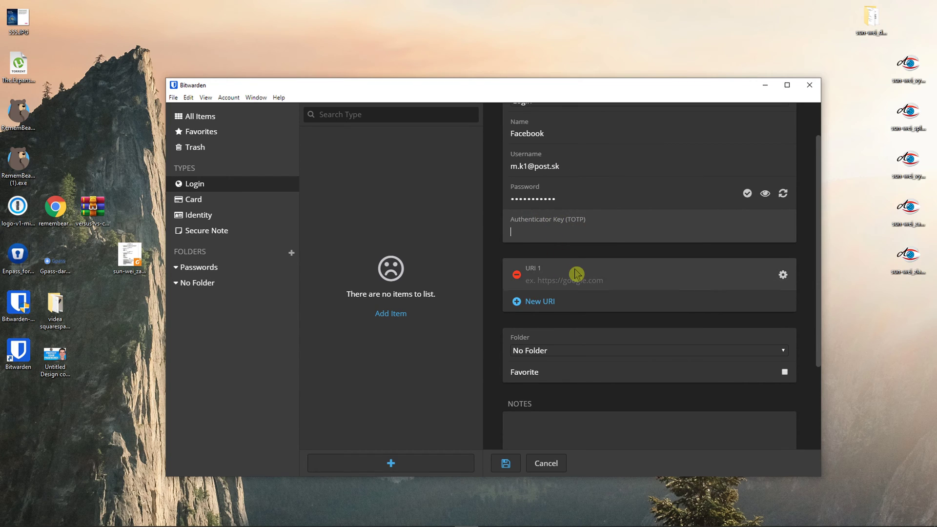
type("www.facebook.com")
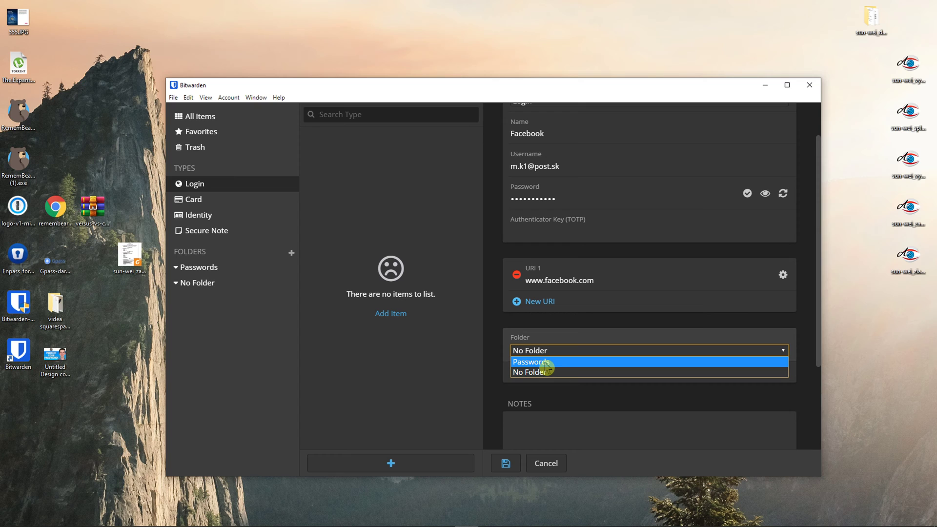
left_click(539, 362)
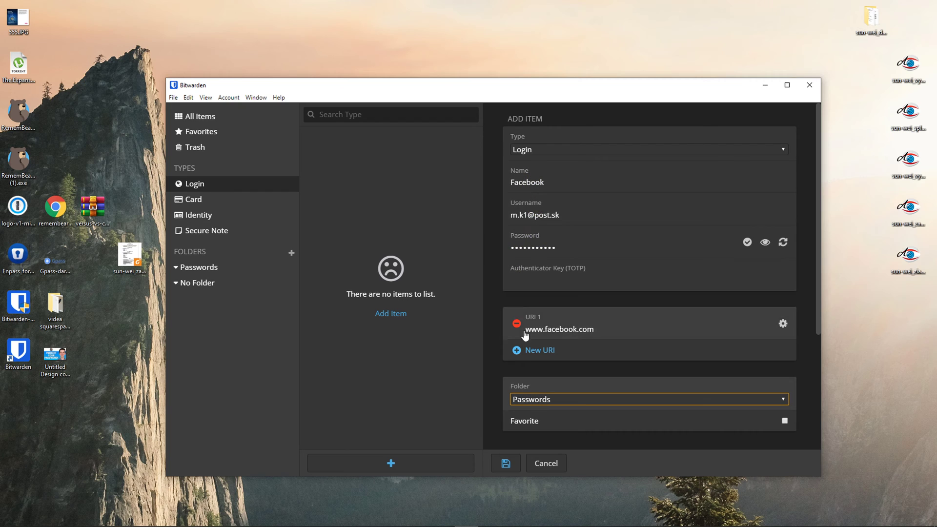
scroll("down", 3)
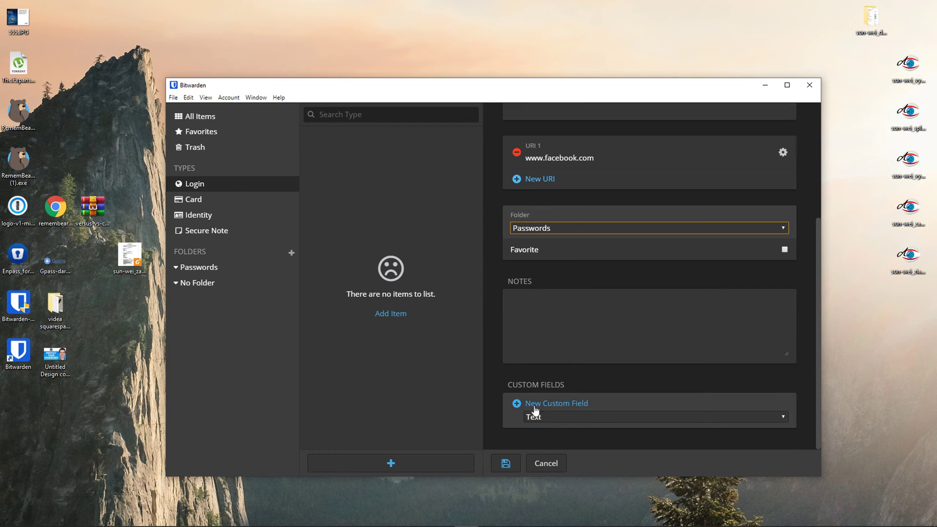
left_click(506, 463)
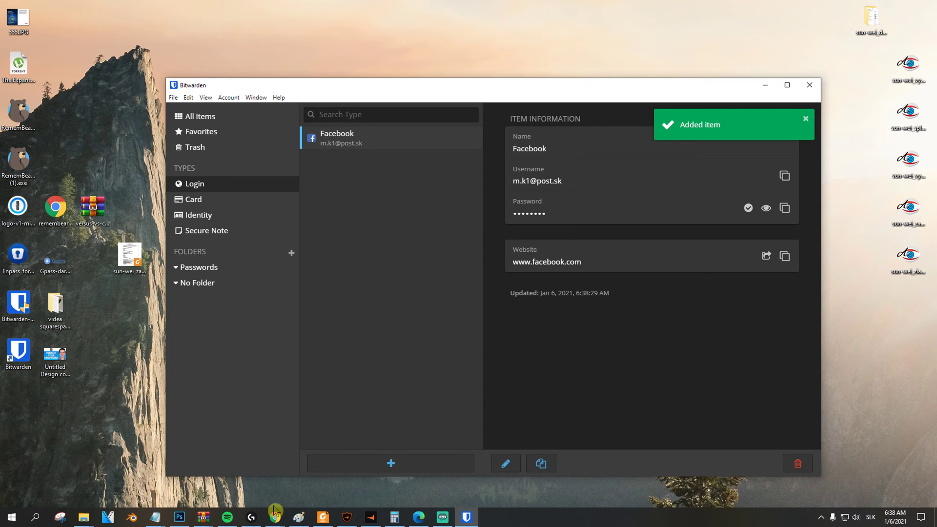
Search Google for 'extension bitwarden' and open its Chrome Web Store page.
right_click(275, 520)
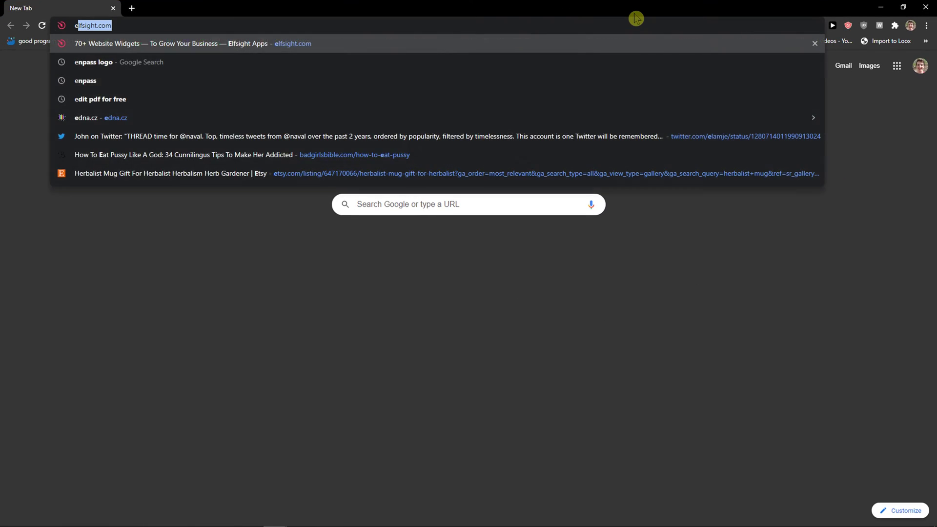
type("extension bitwarden")
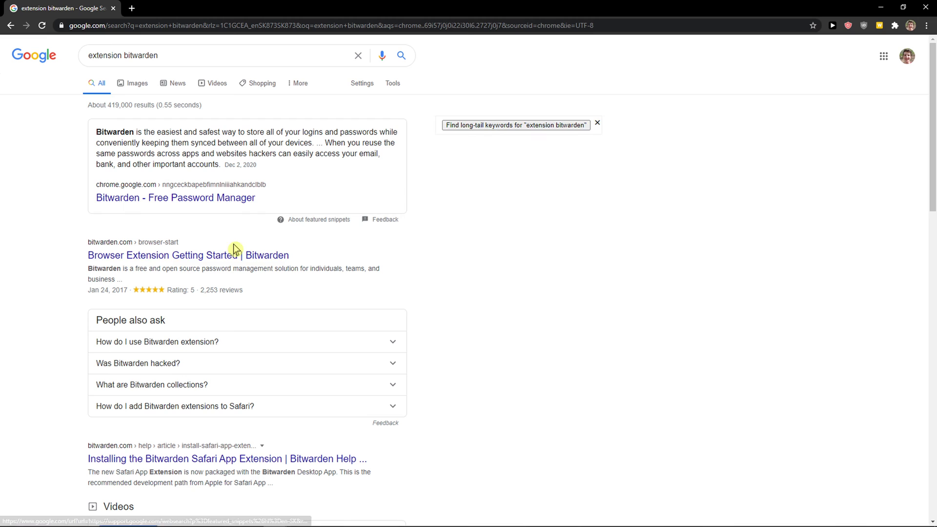
left_click(165, 255)
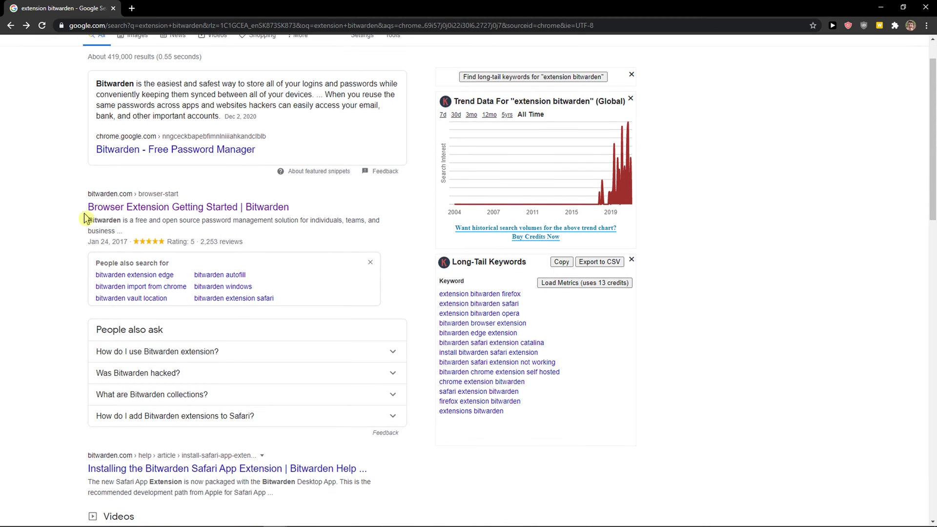
scroll("down", 3)
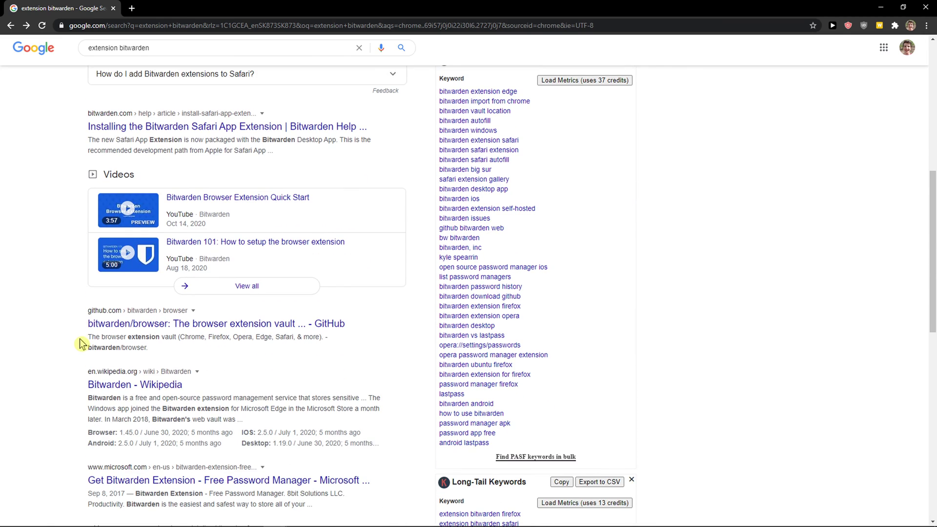
left_click(185, 48)
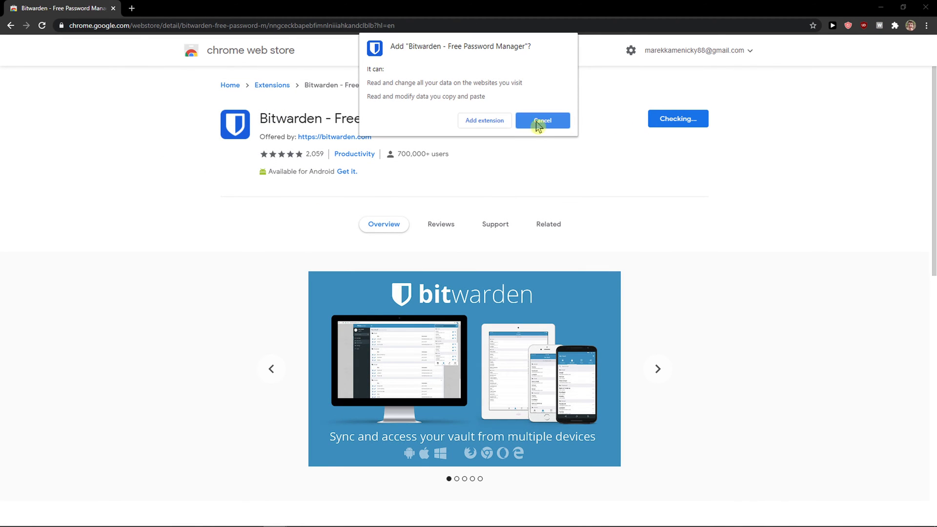
Confirm adding the Bitwarden extension to Chrome and open it from the extensions menu.
left_click(485, 120)
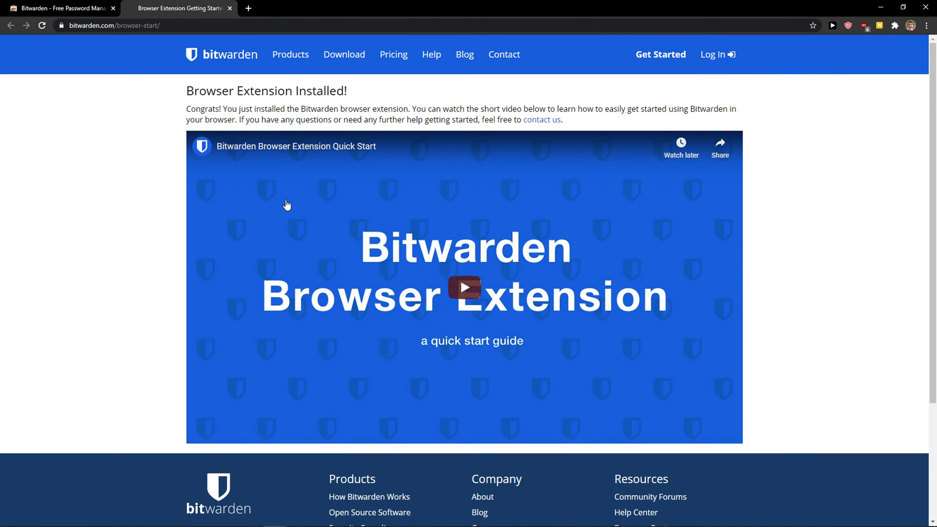
left_click(68, 8)
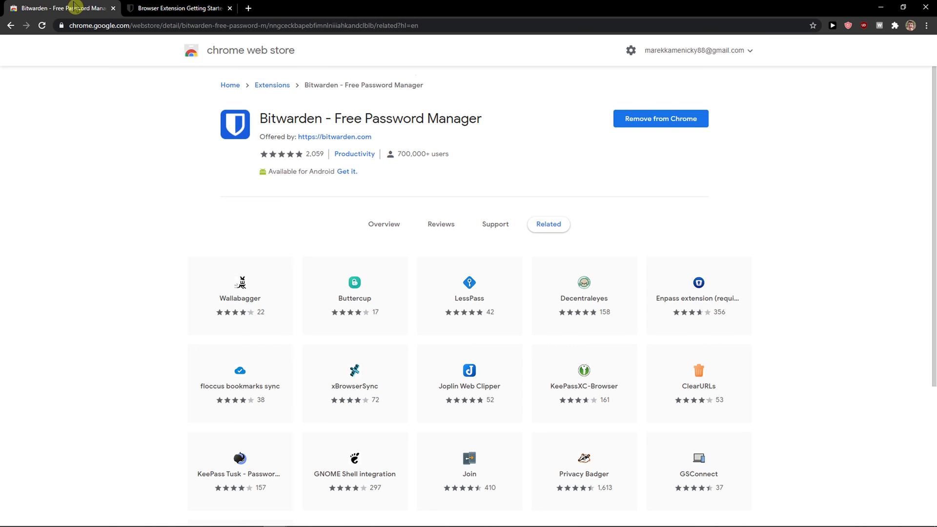
left_click(894, 26)
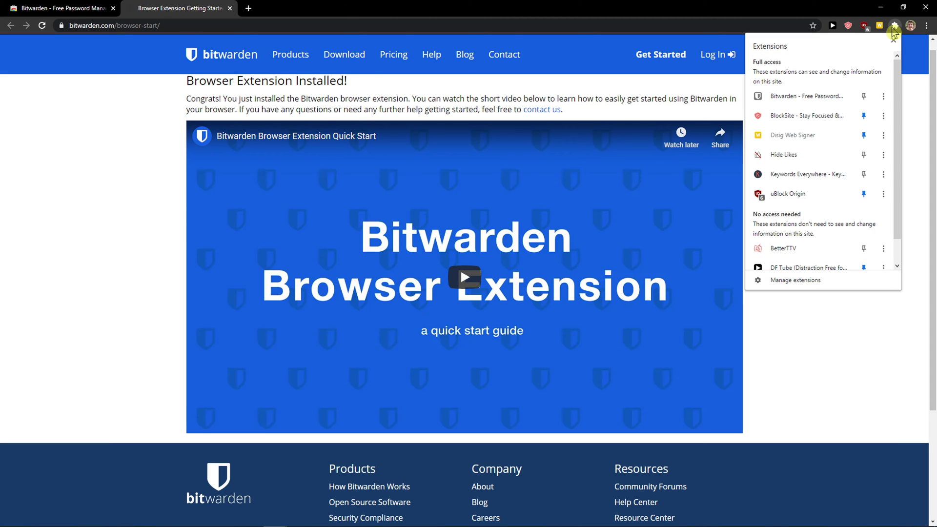
left_click(864, 97)
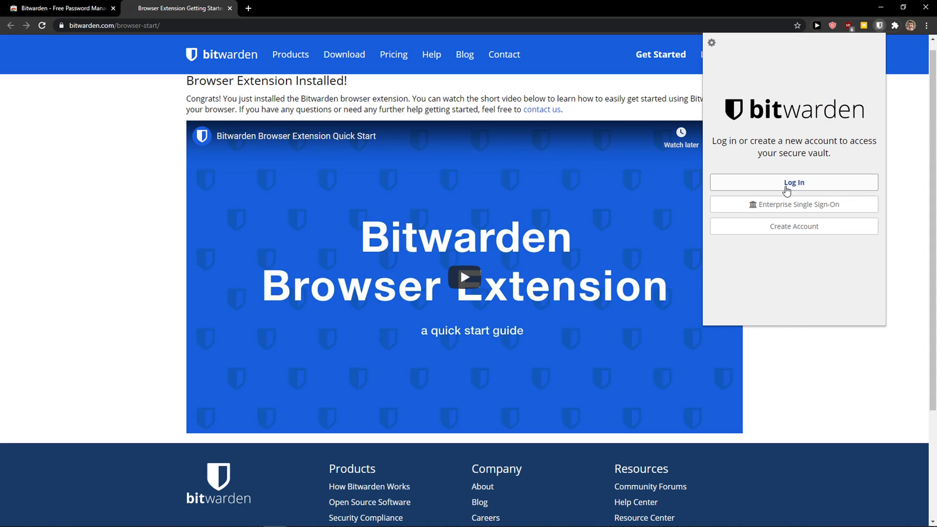
Log in to the extension with the suggested account email and master password.
left_click(794, 183)
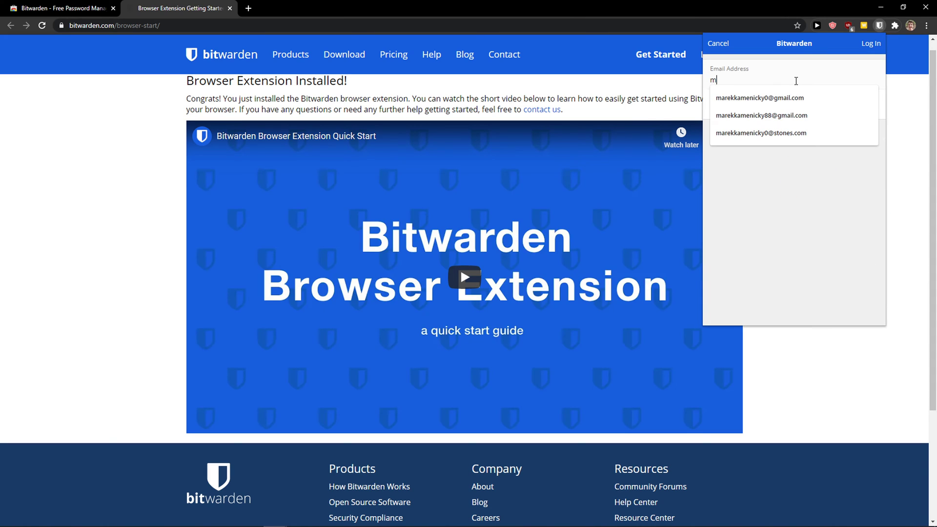
left_click(759, 98)
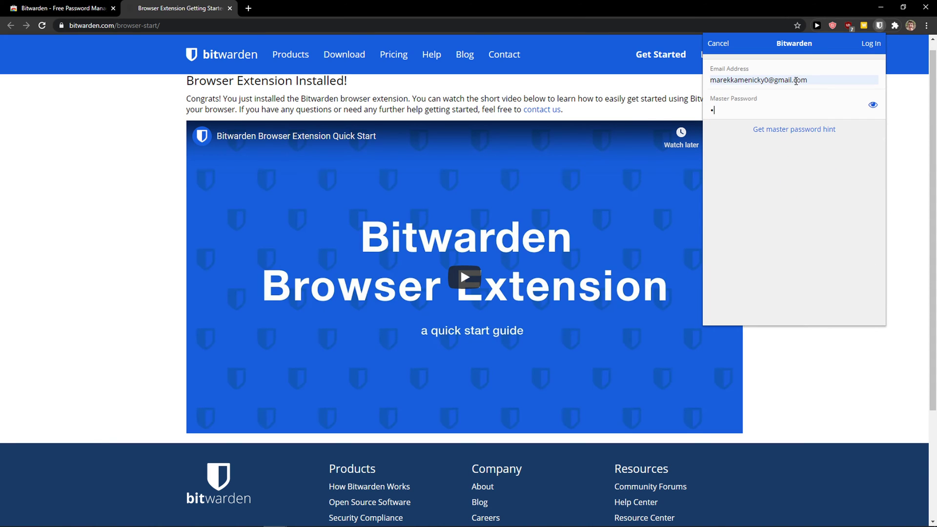
left_click(873, 43)
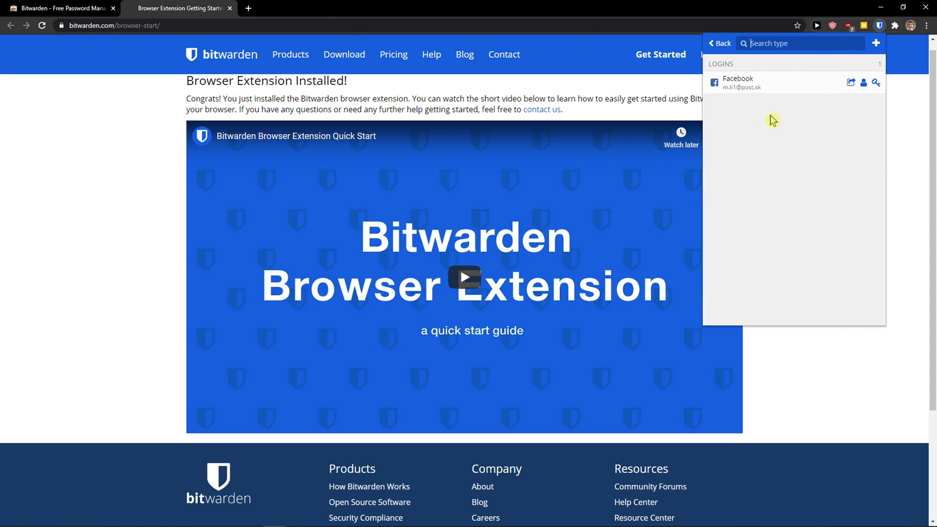
Launch Facebook from the saved login and fill its email and password via the extension.
left_click(254, 10)
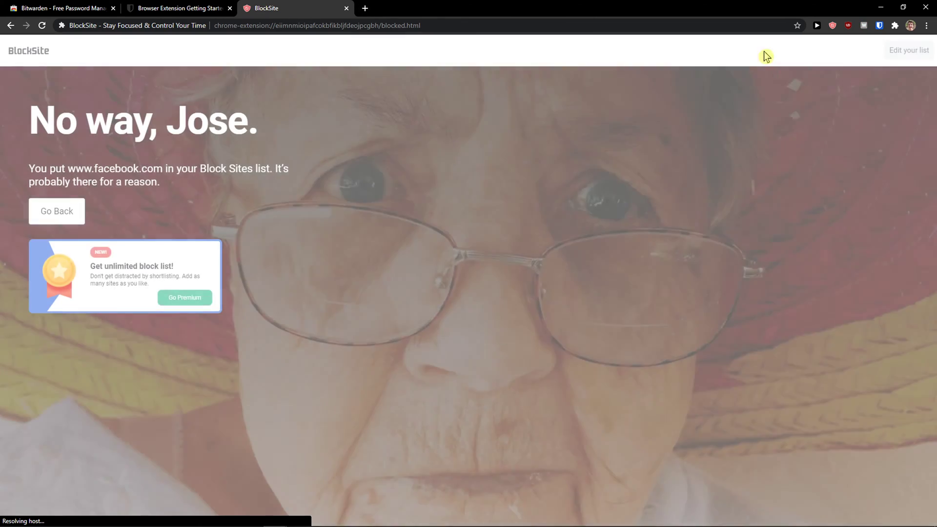
left_click(909, 49)
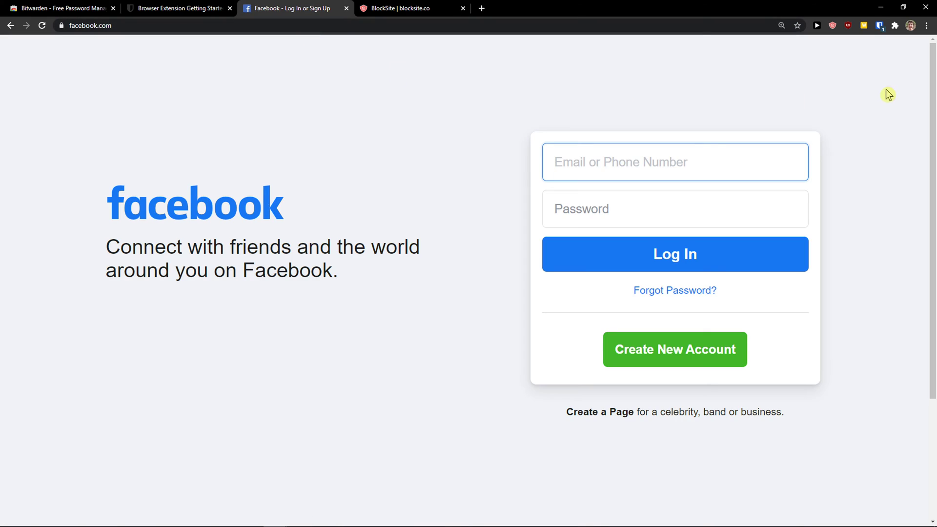
left_click(880, 26)
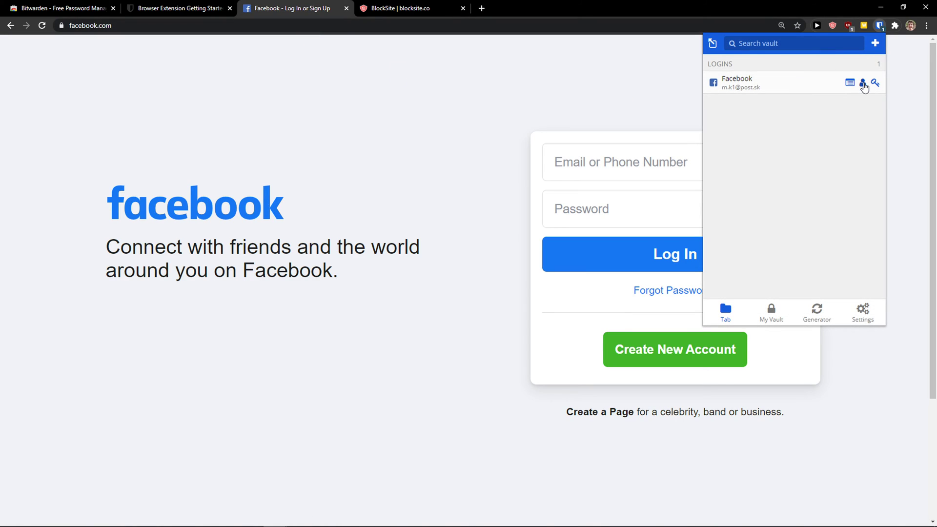
mouse_move(853, 84)
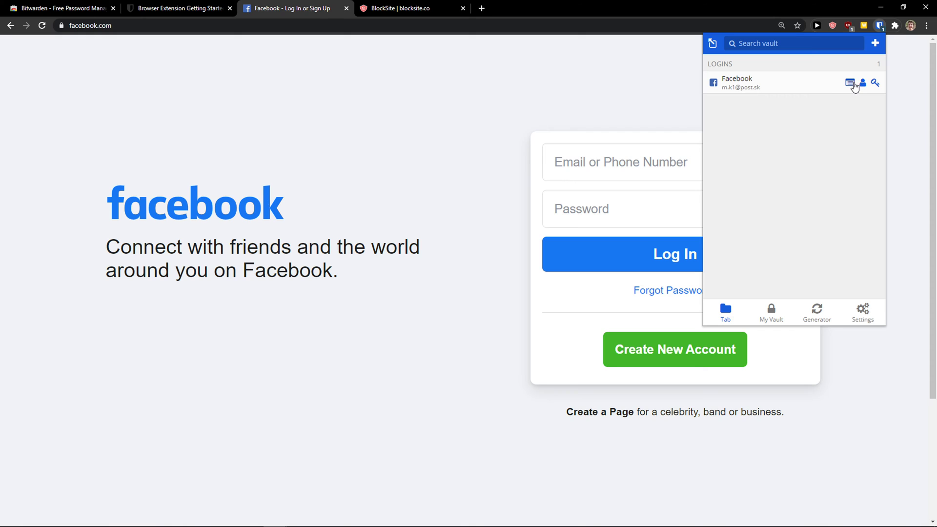
mouse_move(862, 83)
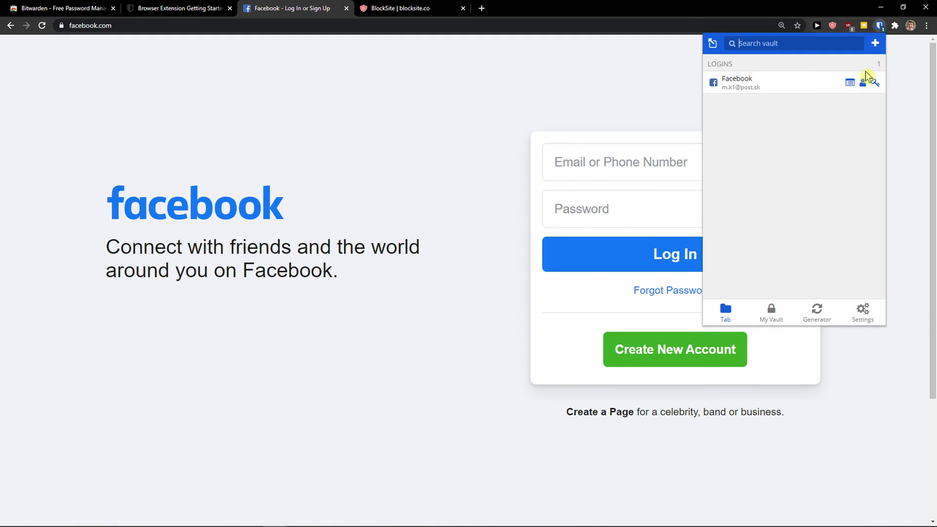
left_click(864, 82)
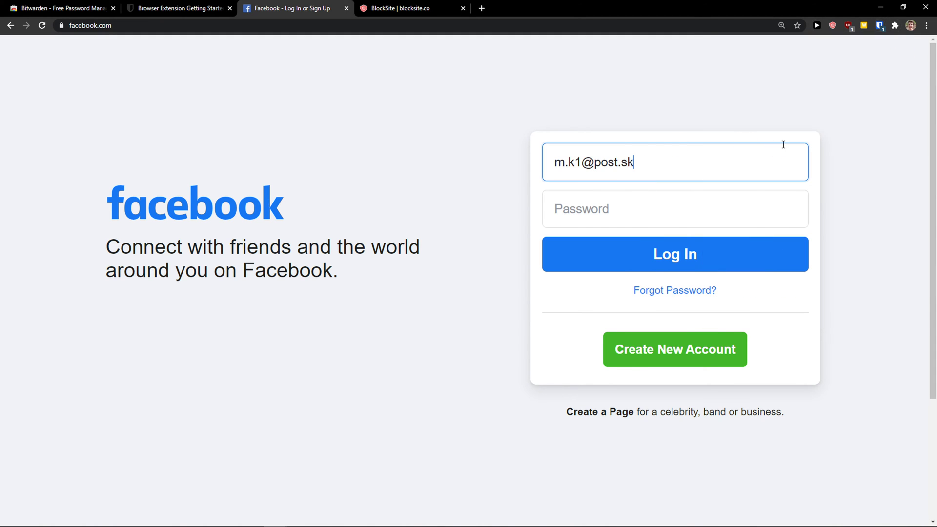
left_click(880, 25)
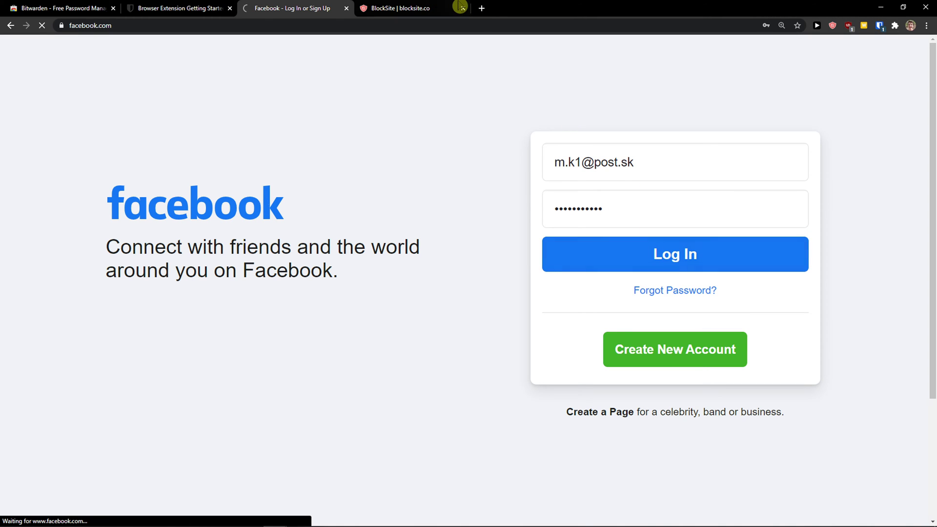
left_click(675, 254)
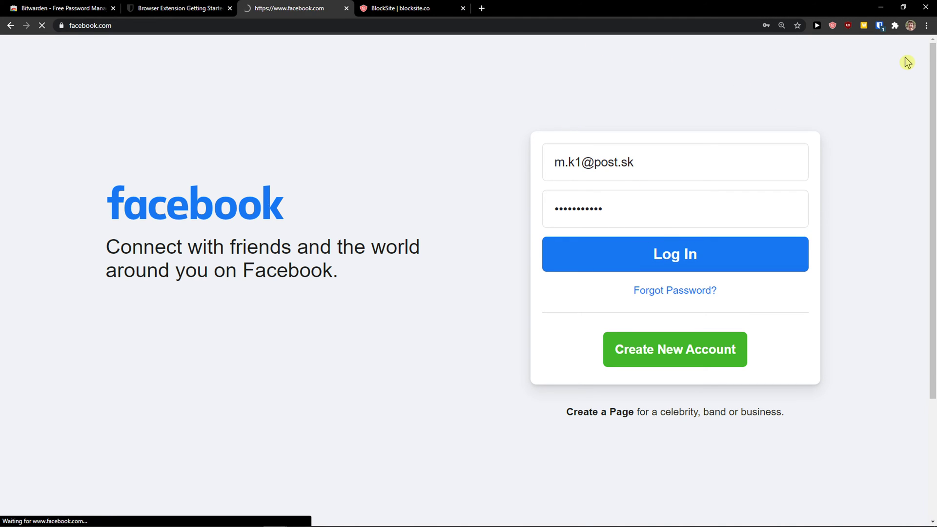
left_click(674, 254)
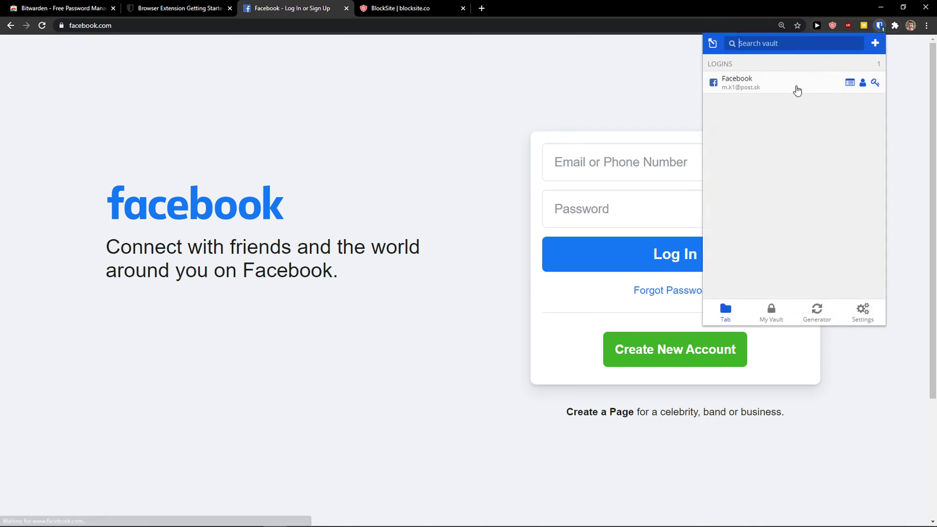
Autofill Facebook's login form from the extension's saved Facebook entry.
left_click(756, 83)
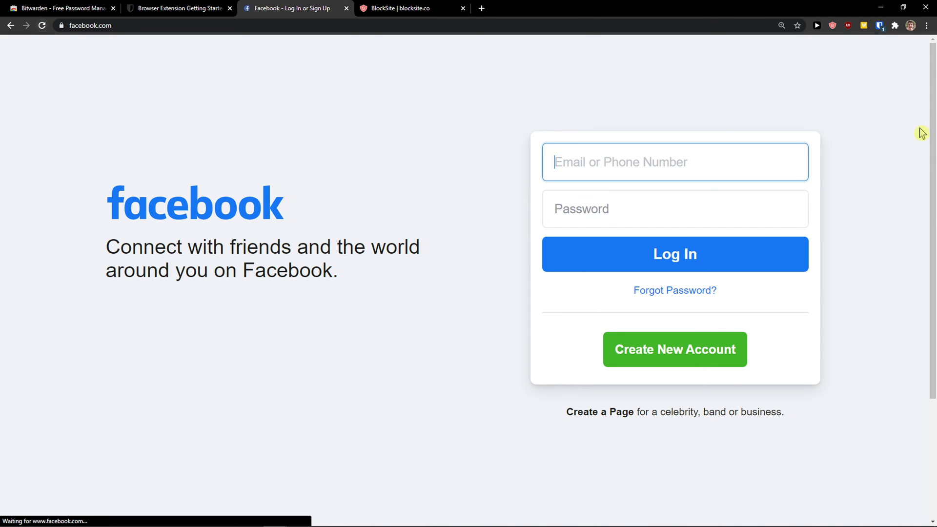
left_click(879, 26)
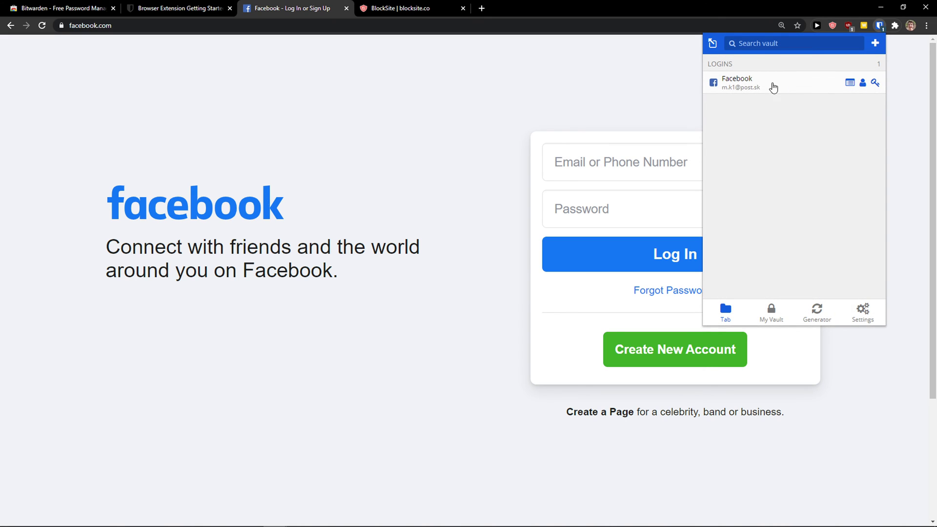
left_click(755, 82)
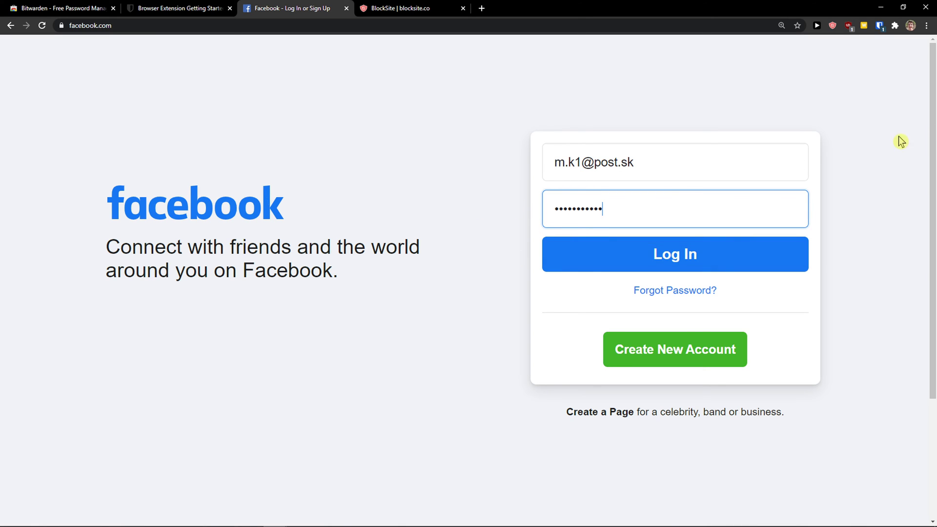
mouse_move(879, 25)
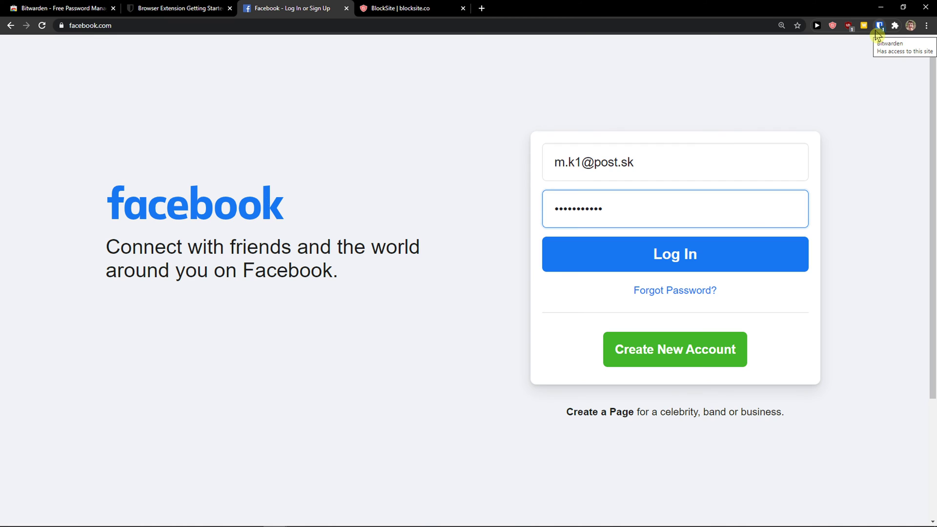
Browse the extension's vault by type and folder, then return to the Bitwarden website.
left_click(879, 25)
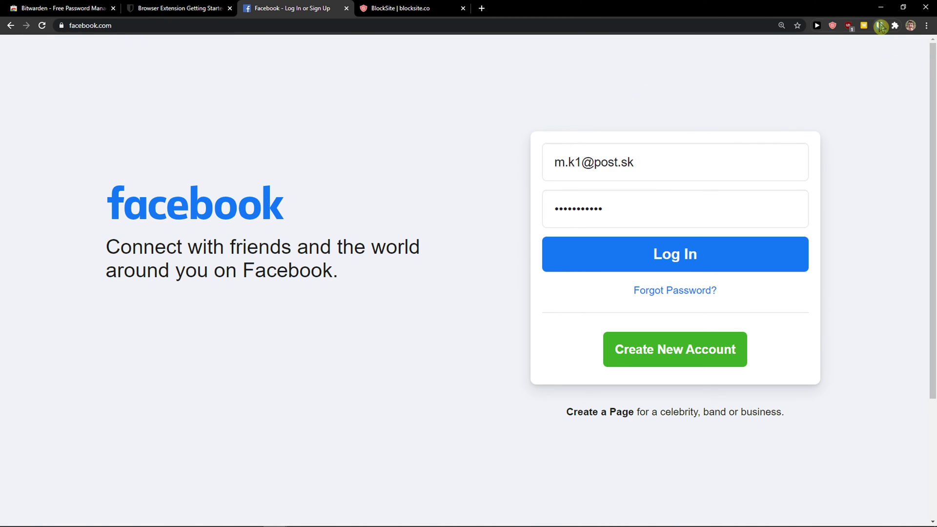
left_click(882, 26)
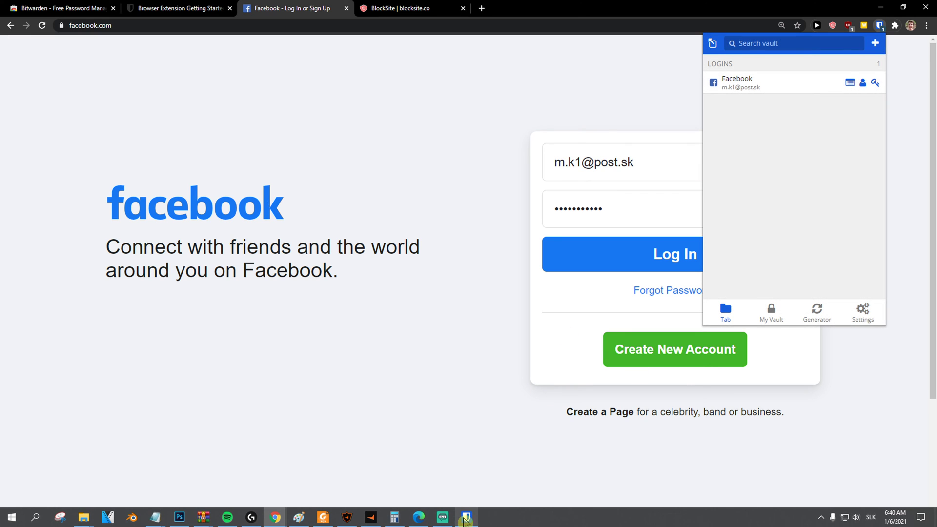
left_click(771, 311)
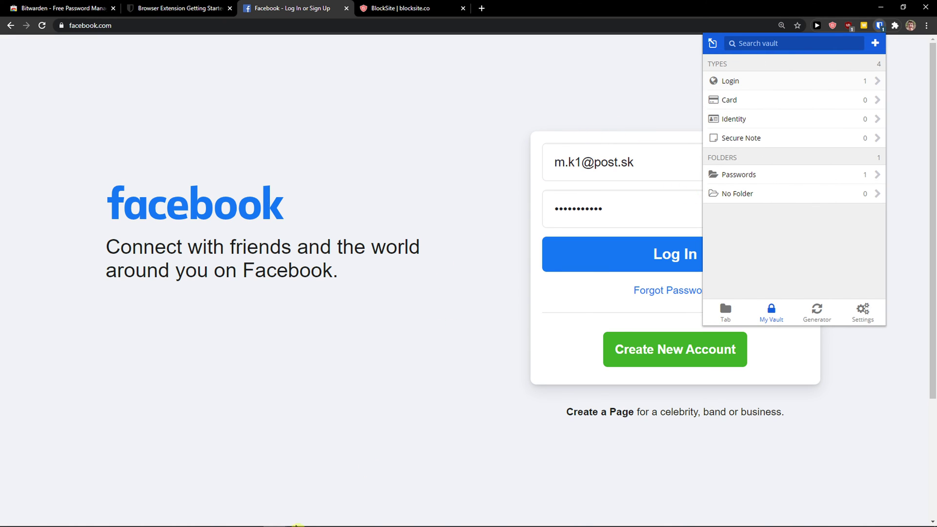
left_click(179, 8)
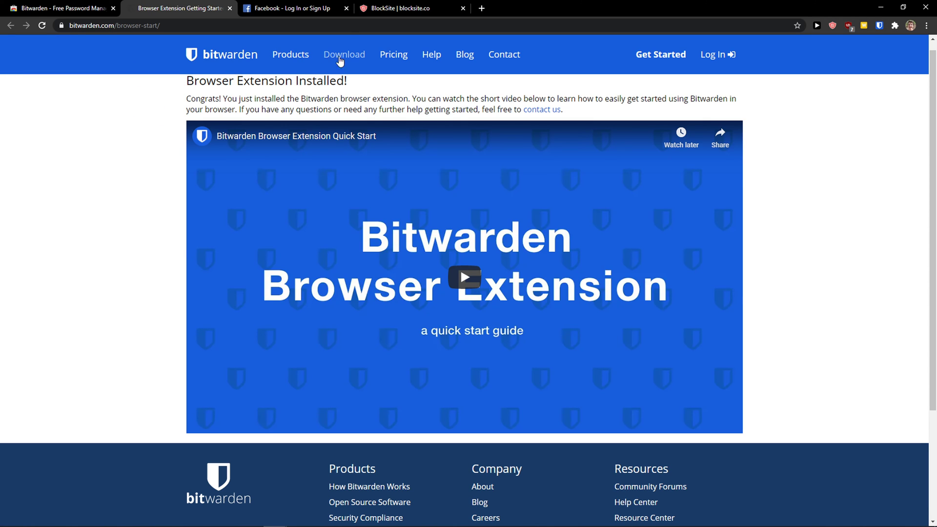
Open Bitwarden's Business Plans pricing page and scroll through to the footer.
left_click(393, 54)
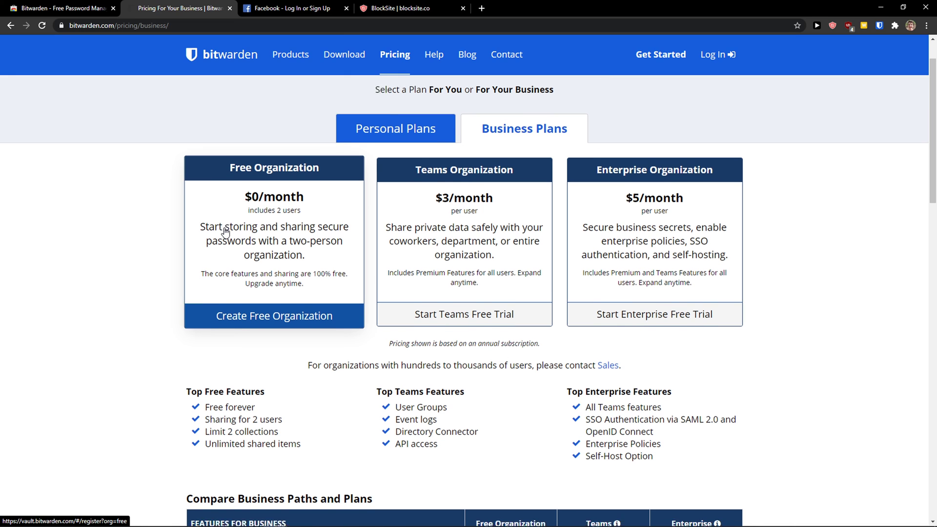
scroll("down", 3)
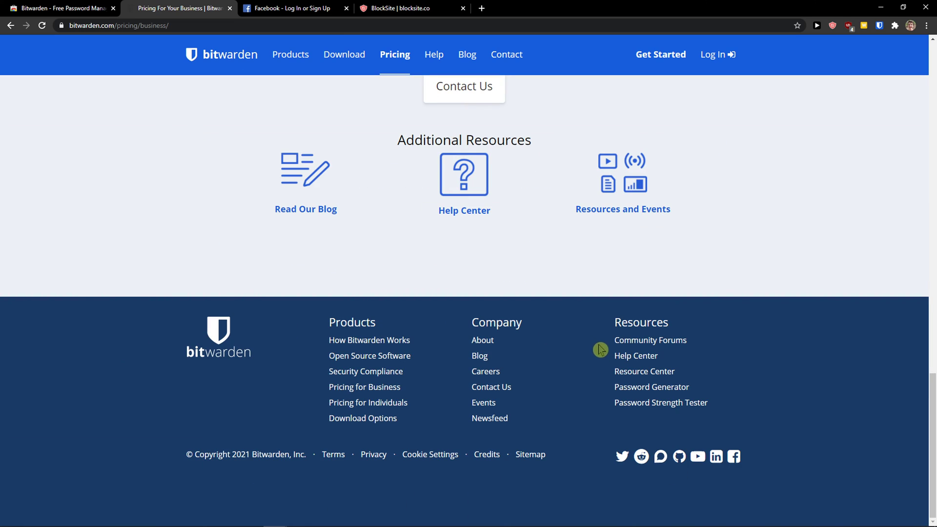
mouse_move(563, 425)
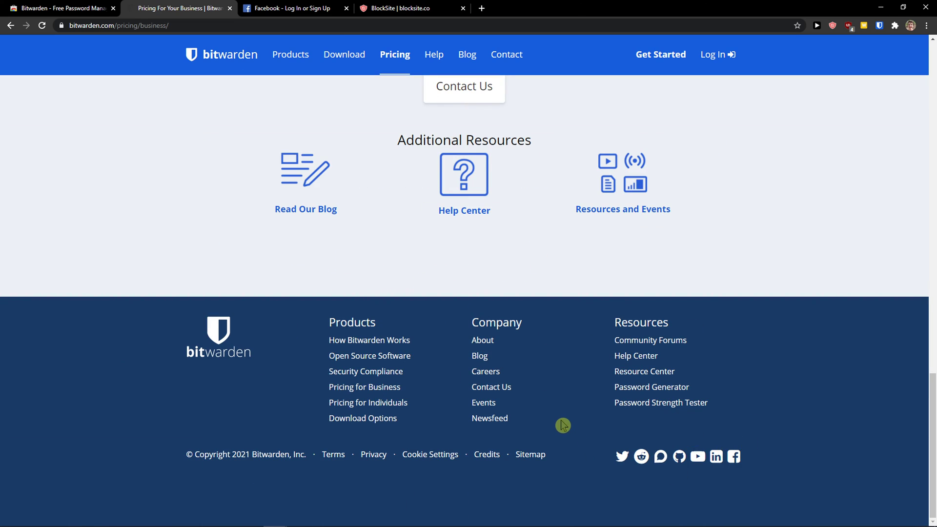
scroll("up", 3)
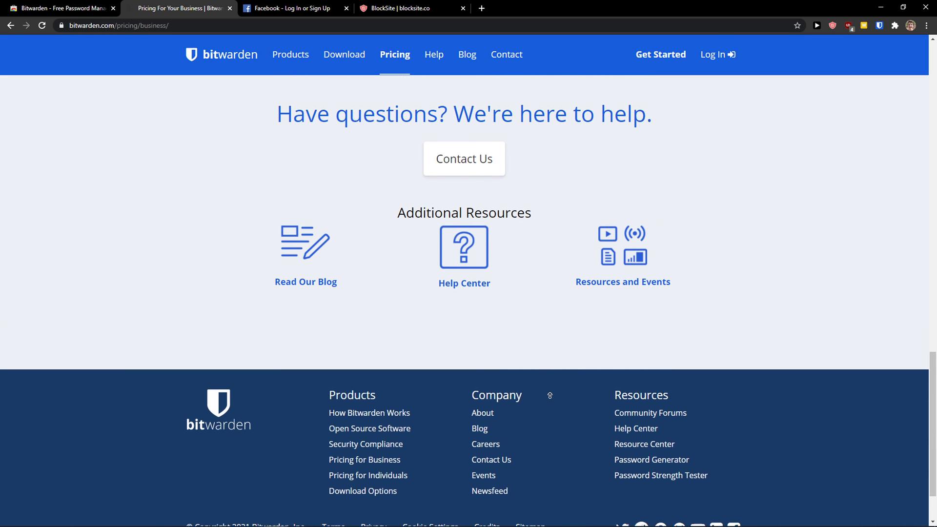
scroll("down", 3)
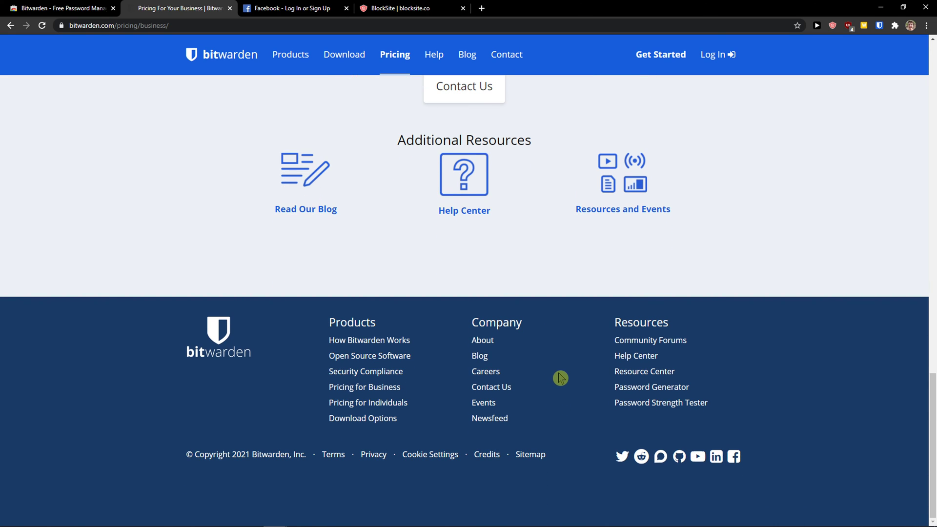